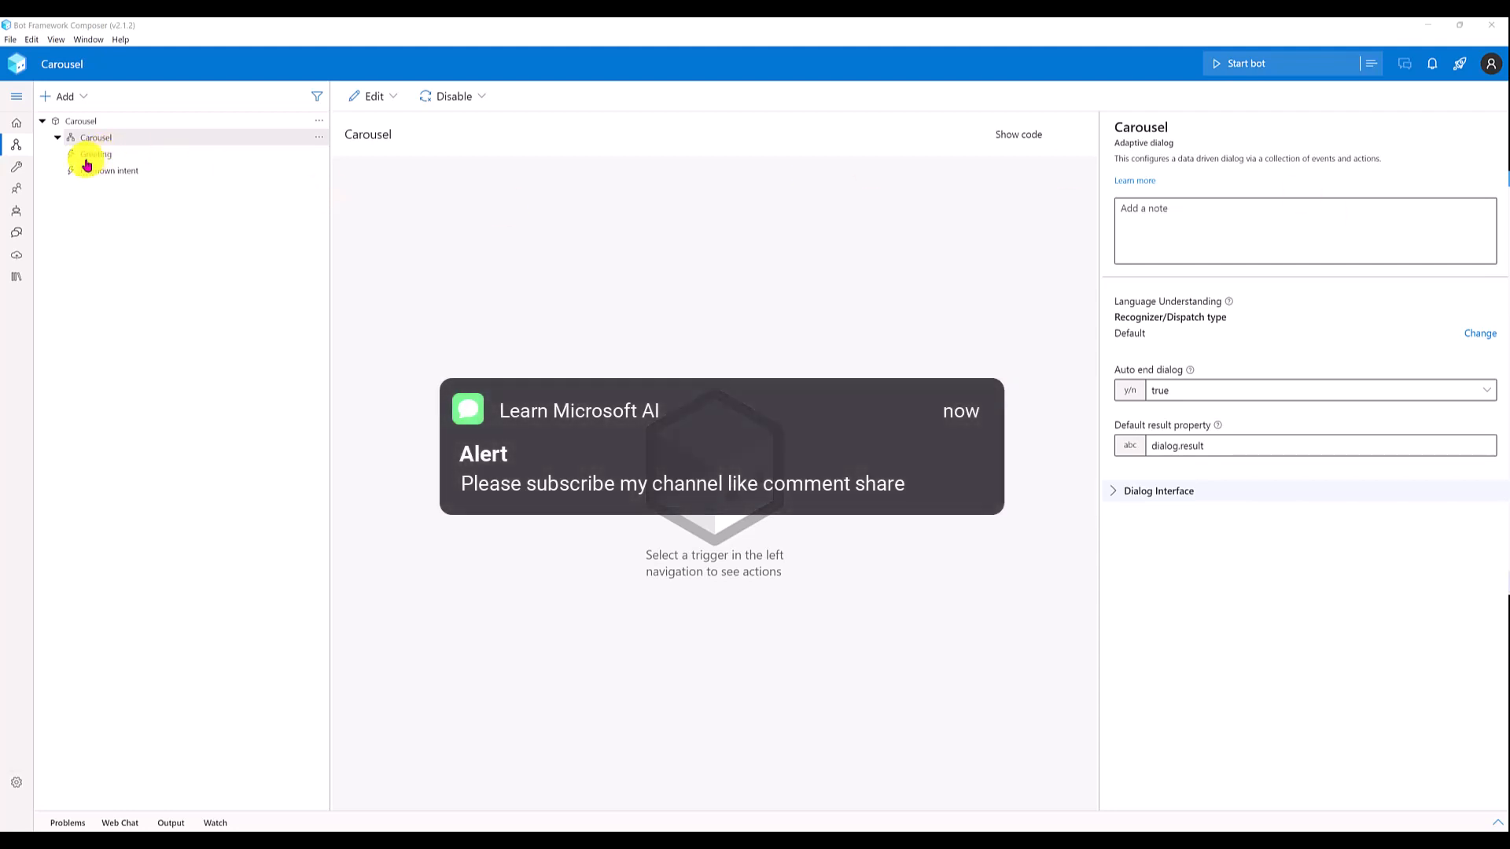
Step: Add an empty Send a response action after the apology reply in the Unknown intent trigger
click(119, 170)
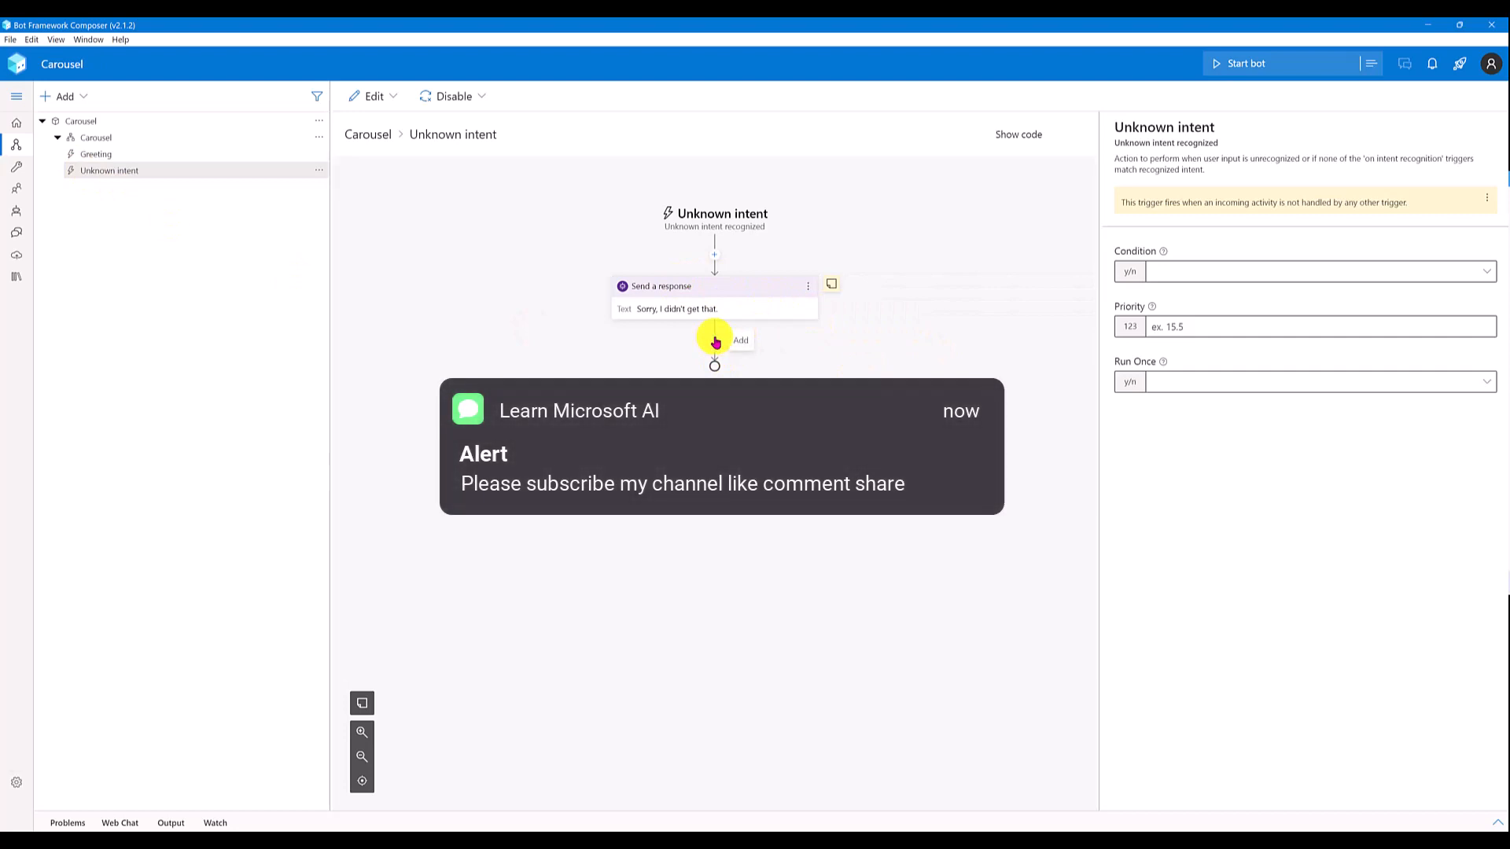
click(715, 340)
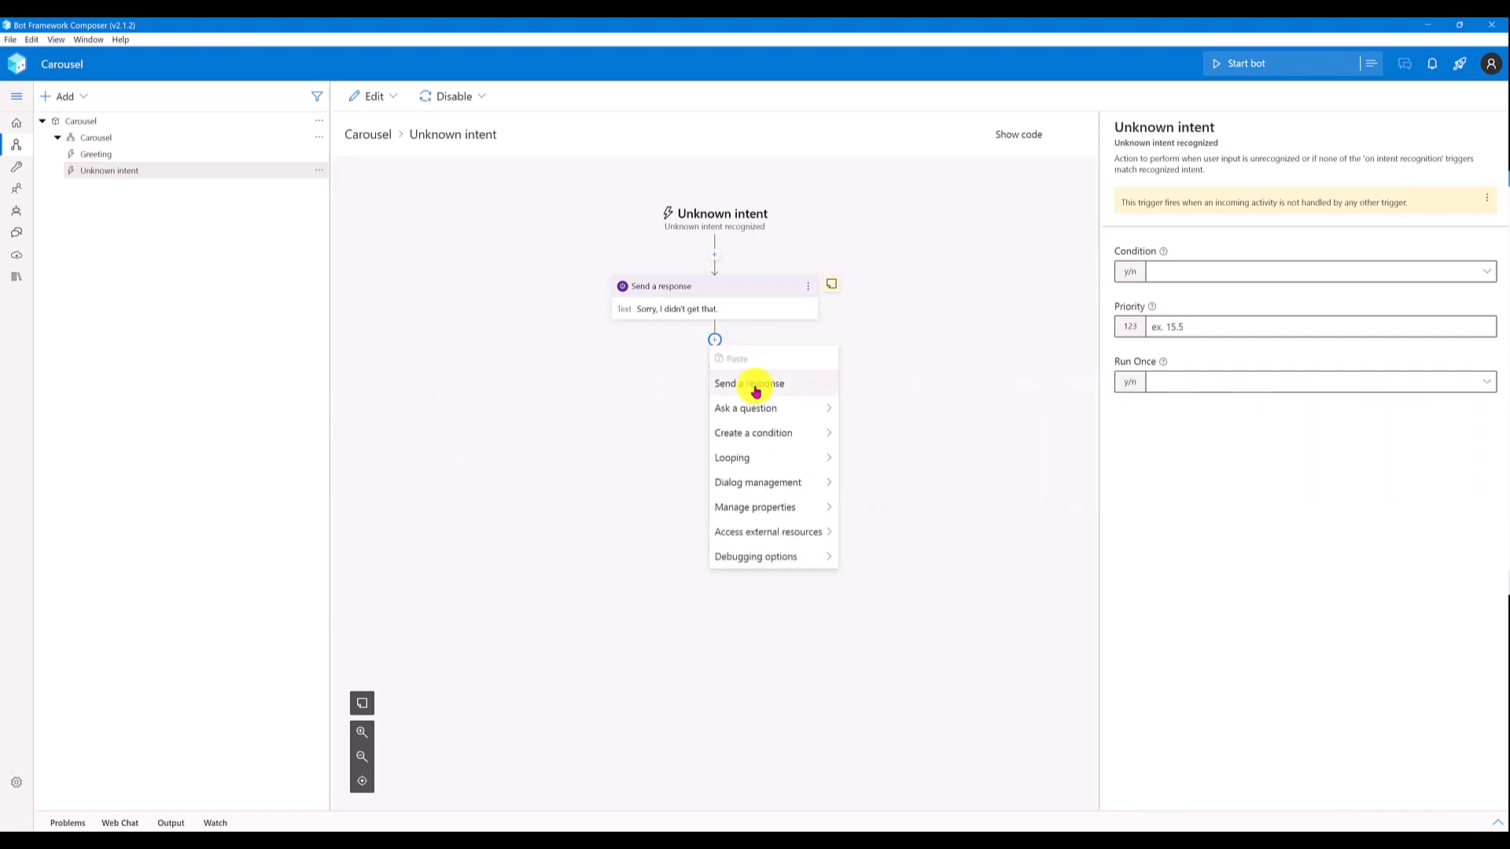
click(748, 383)
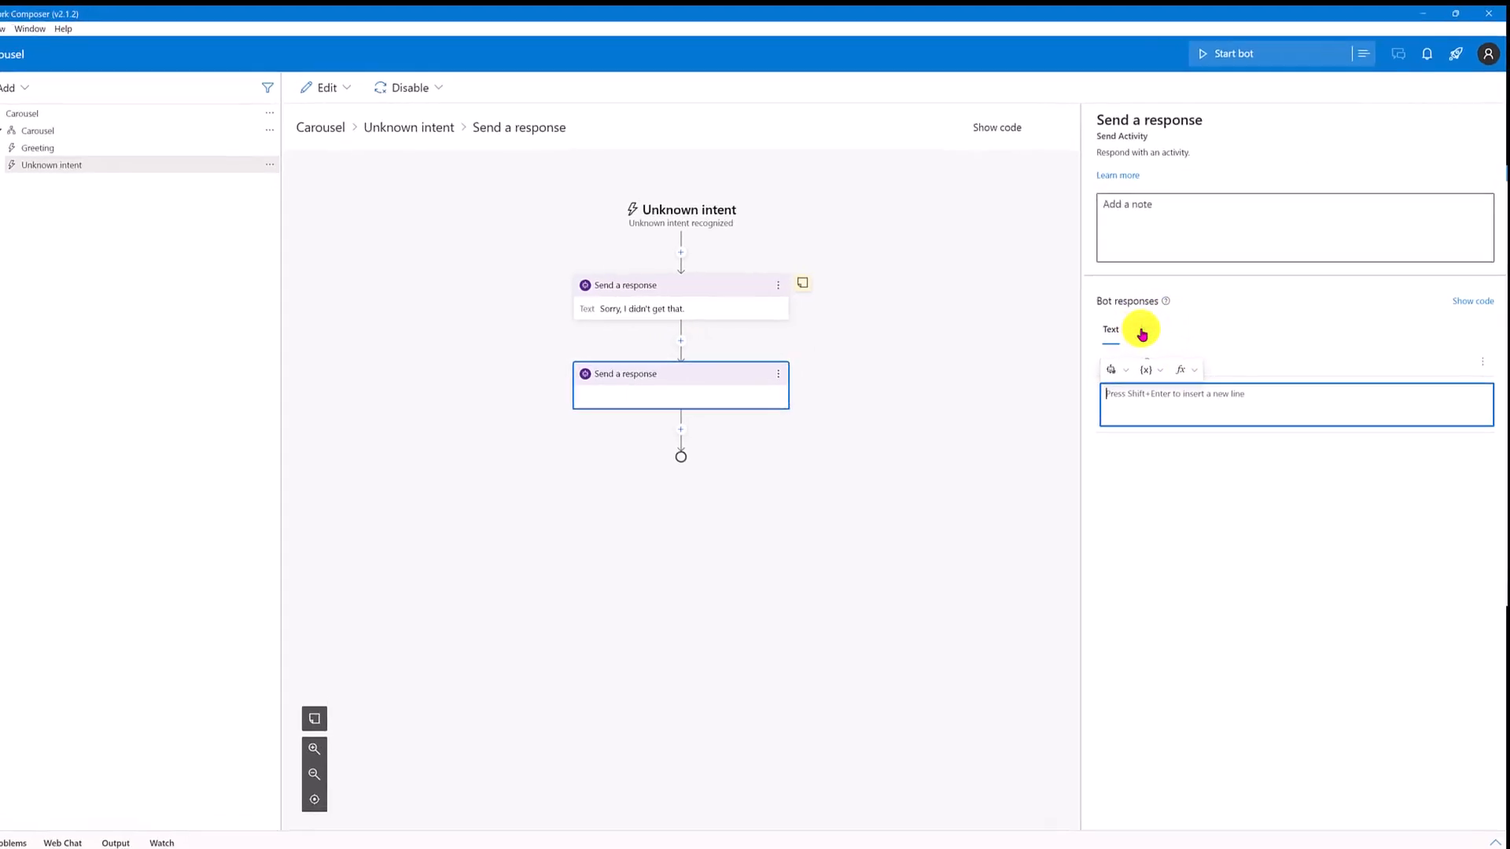
Step: Add an Attachments section to the new response and set its layout to Carousel
click(1140, 334)
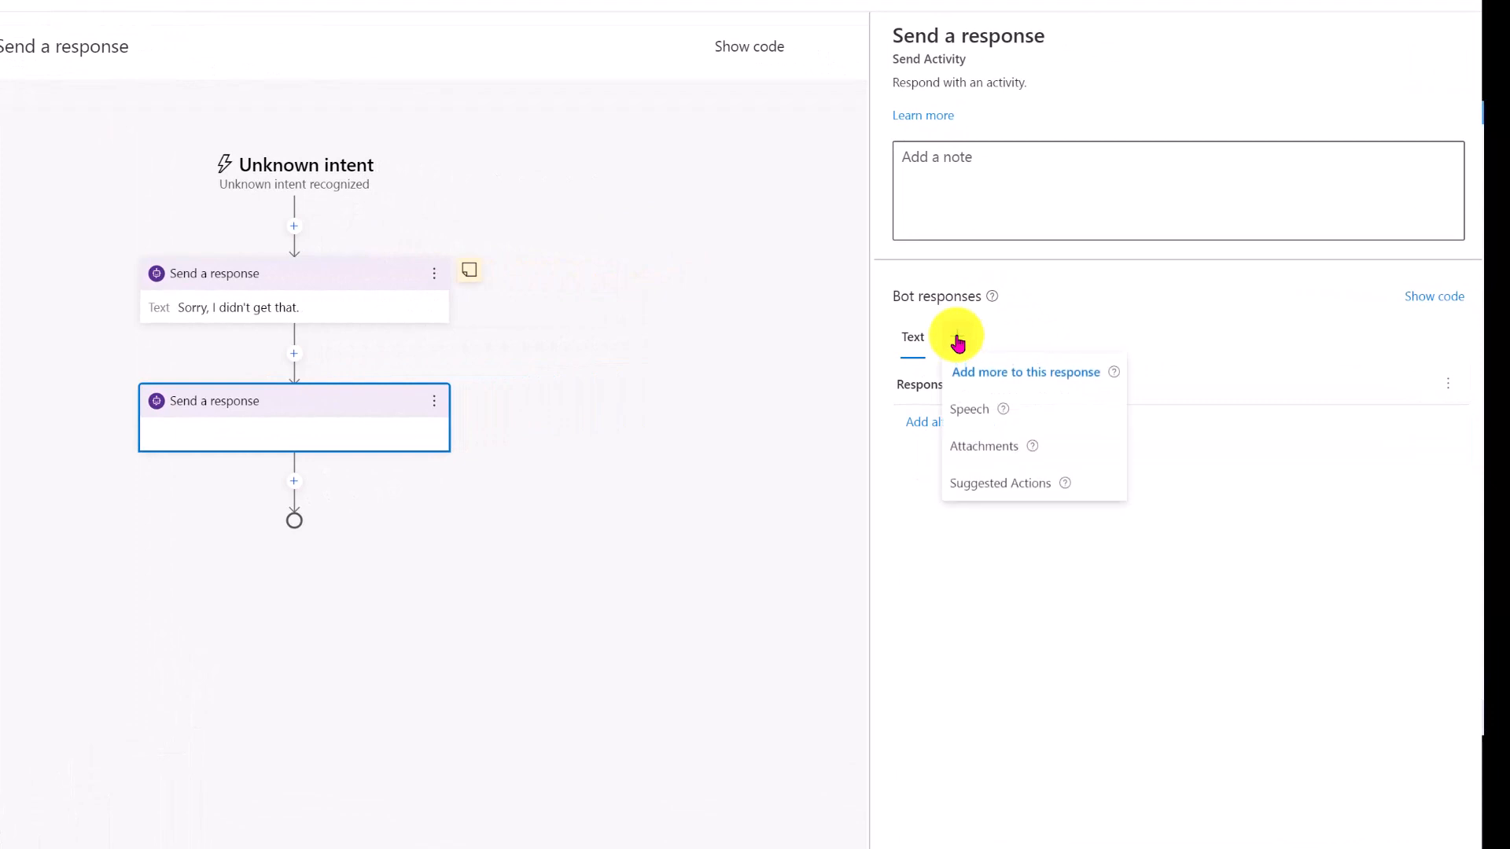
click(984, 446)
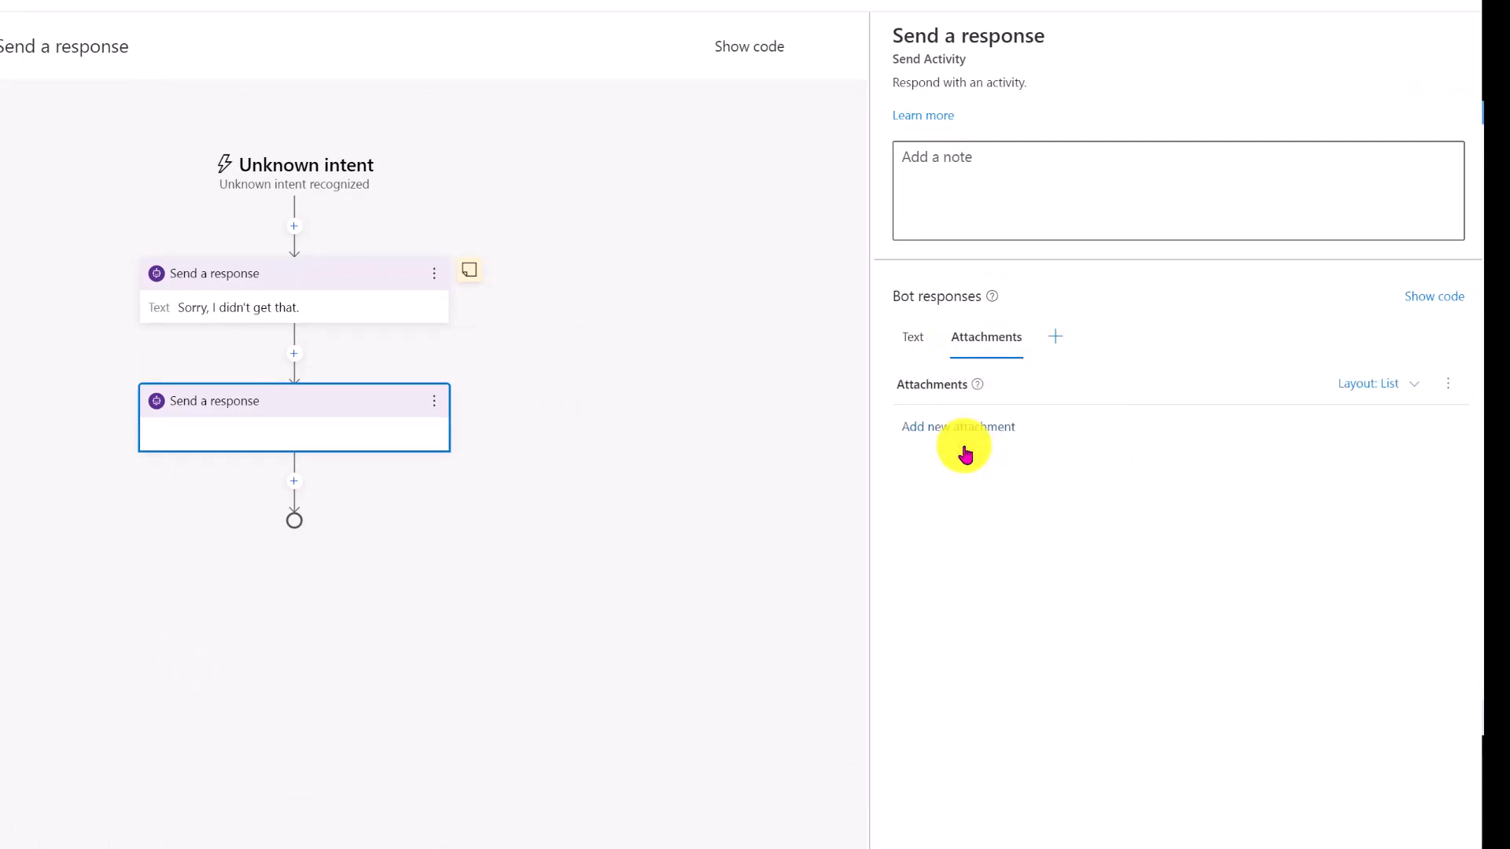
mouse_move(931, 393)
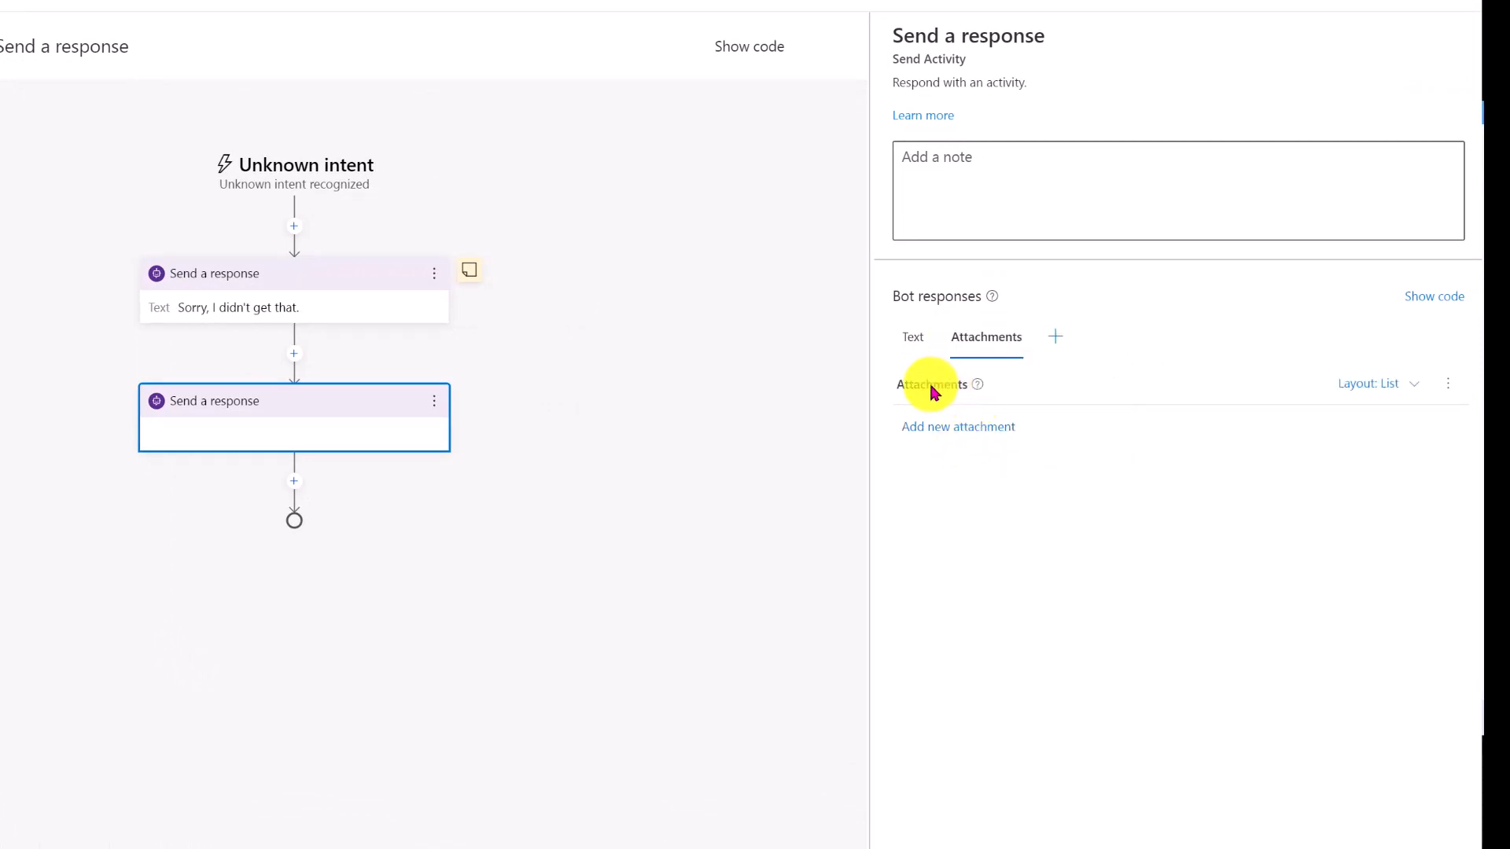
mouse_move(1265, 399)
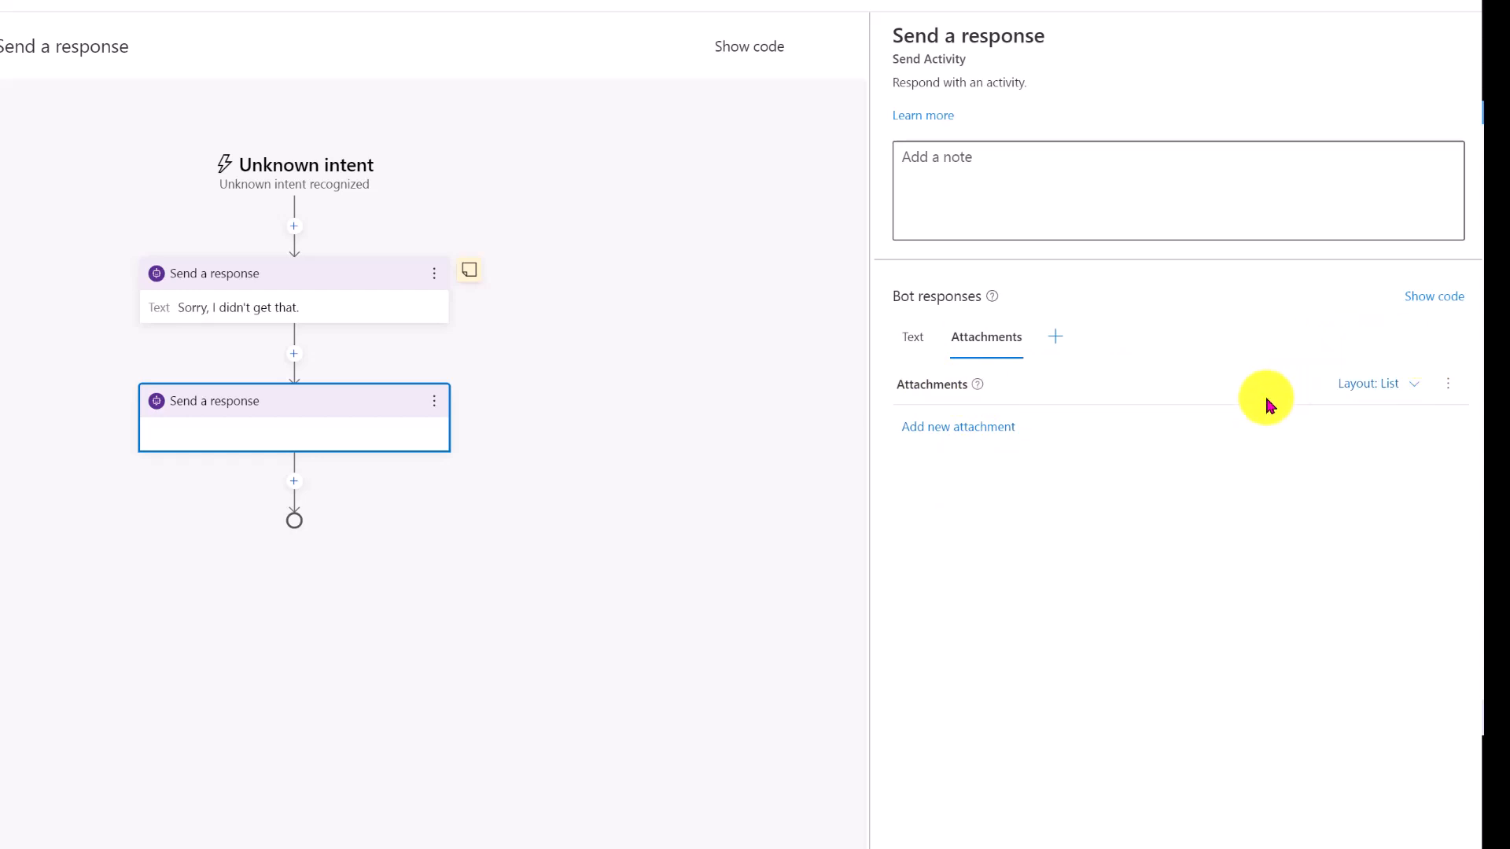
mouse_move(1420, 383)
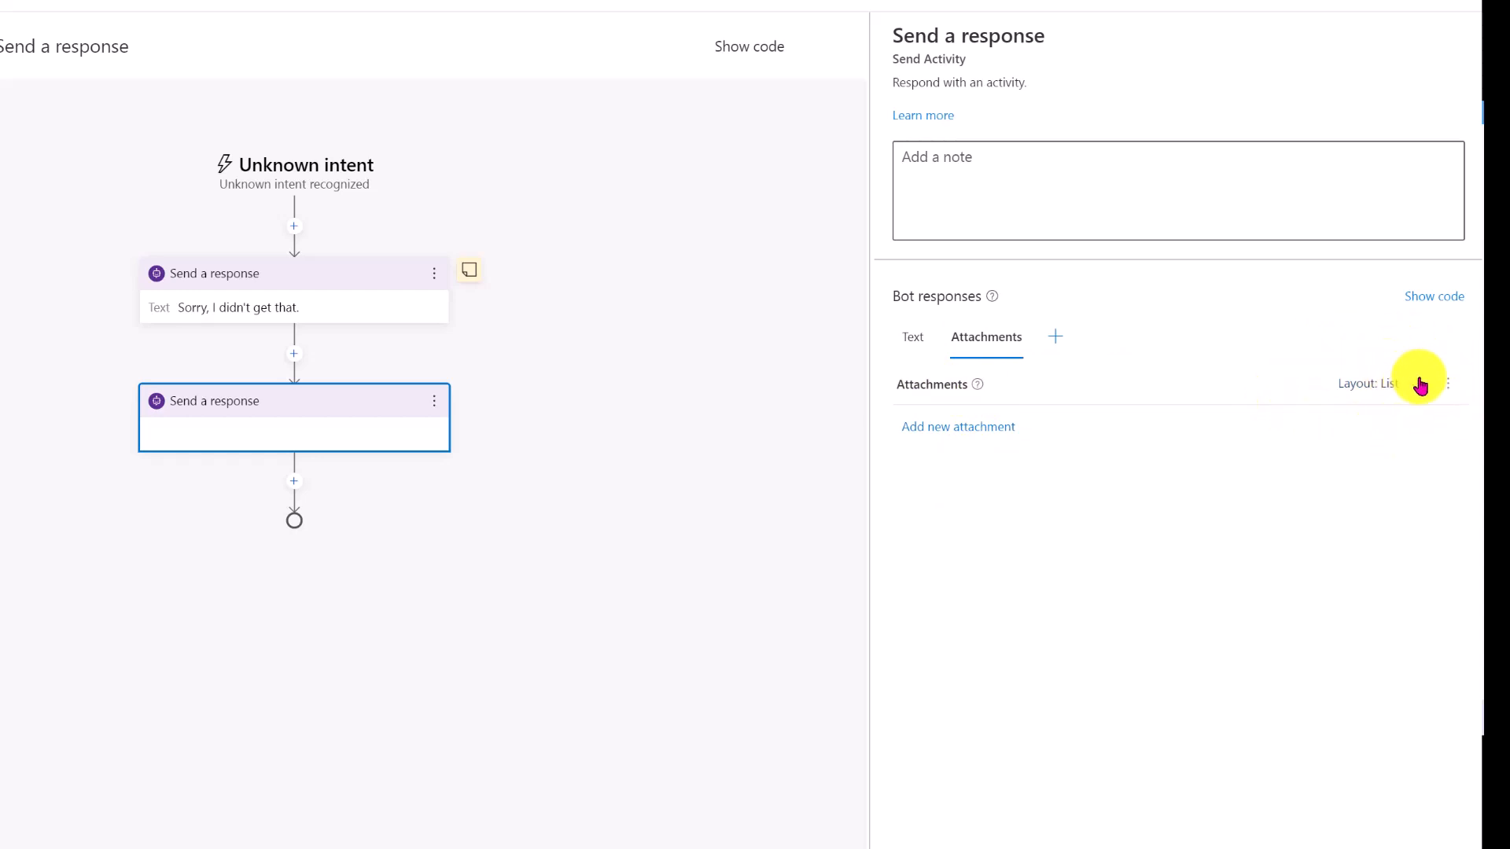
click(1446, 383)
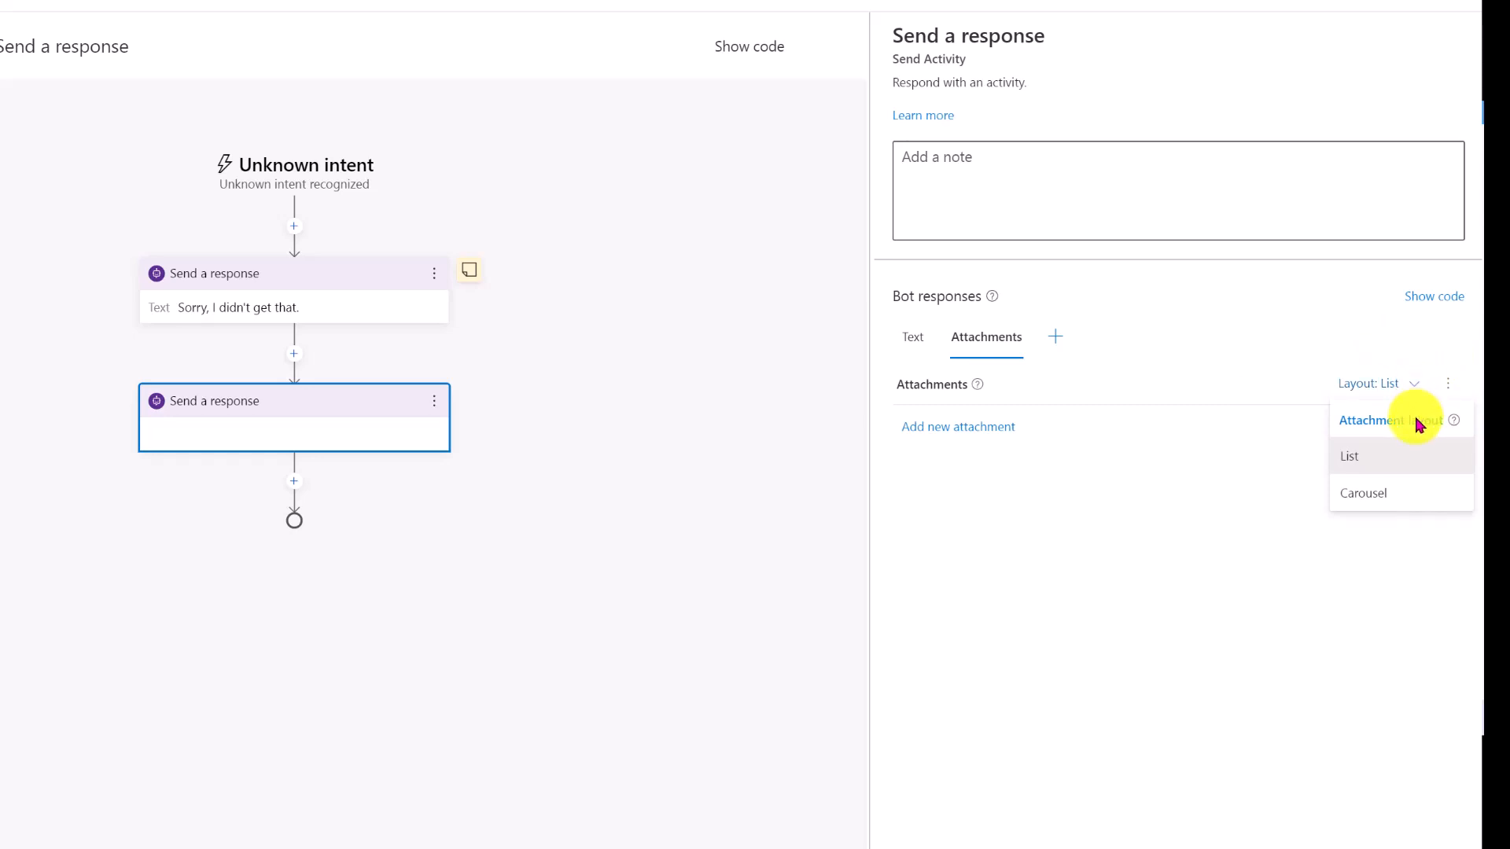
mouse_move(1369, 455)
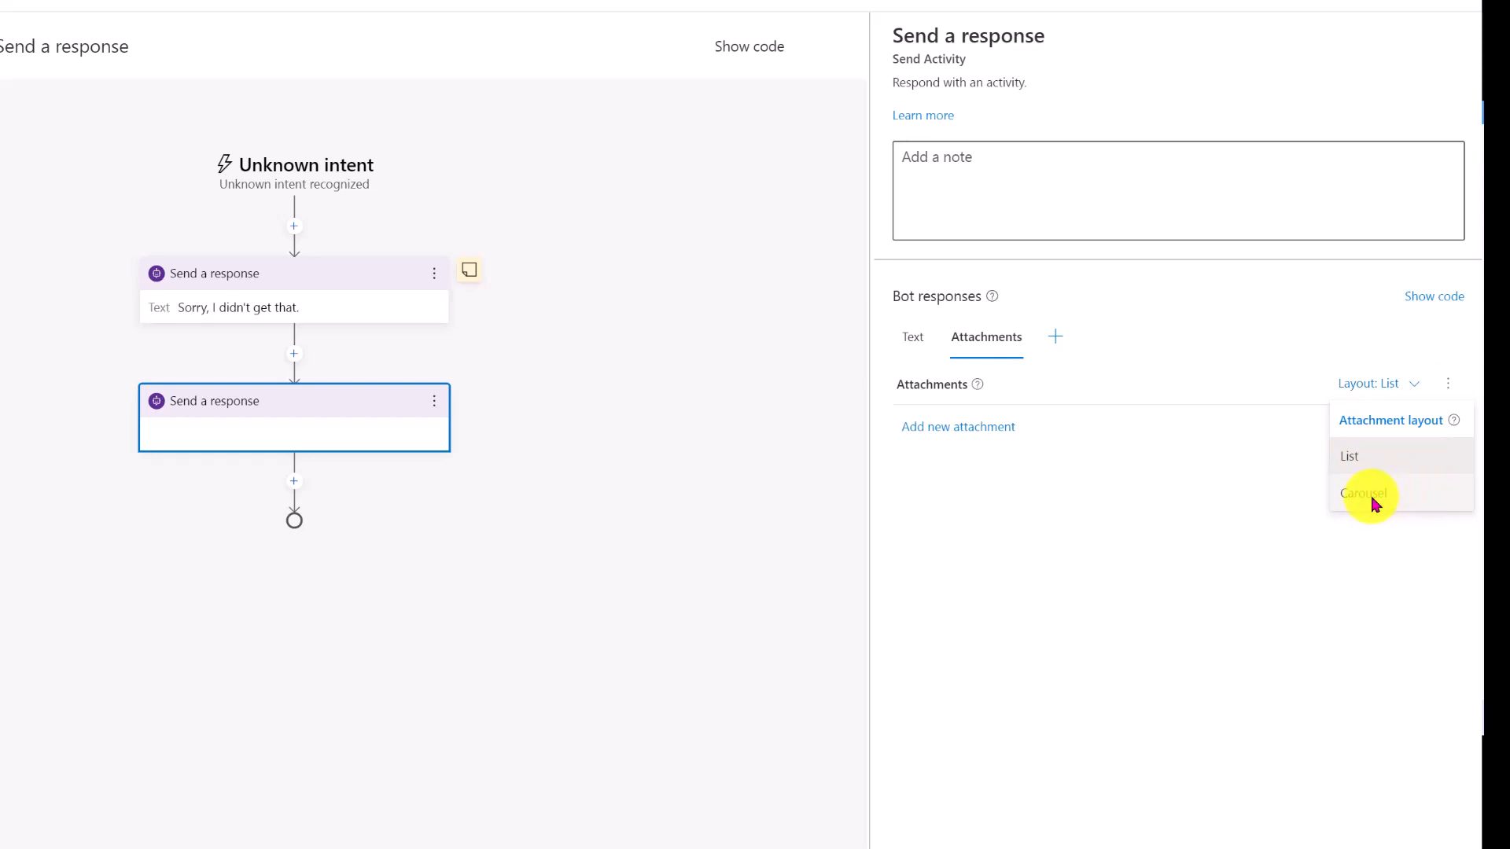
click(1365, 493)
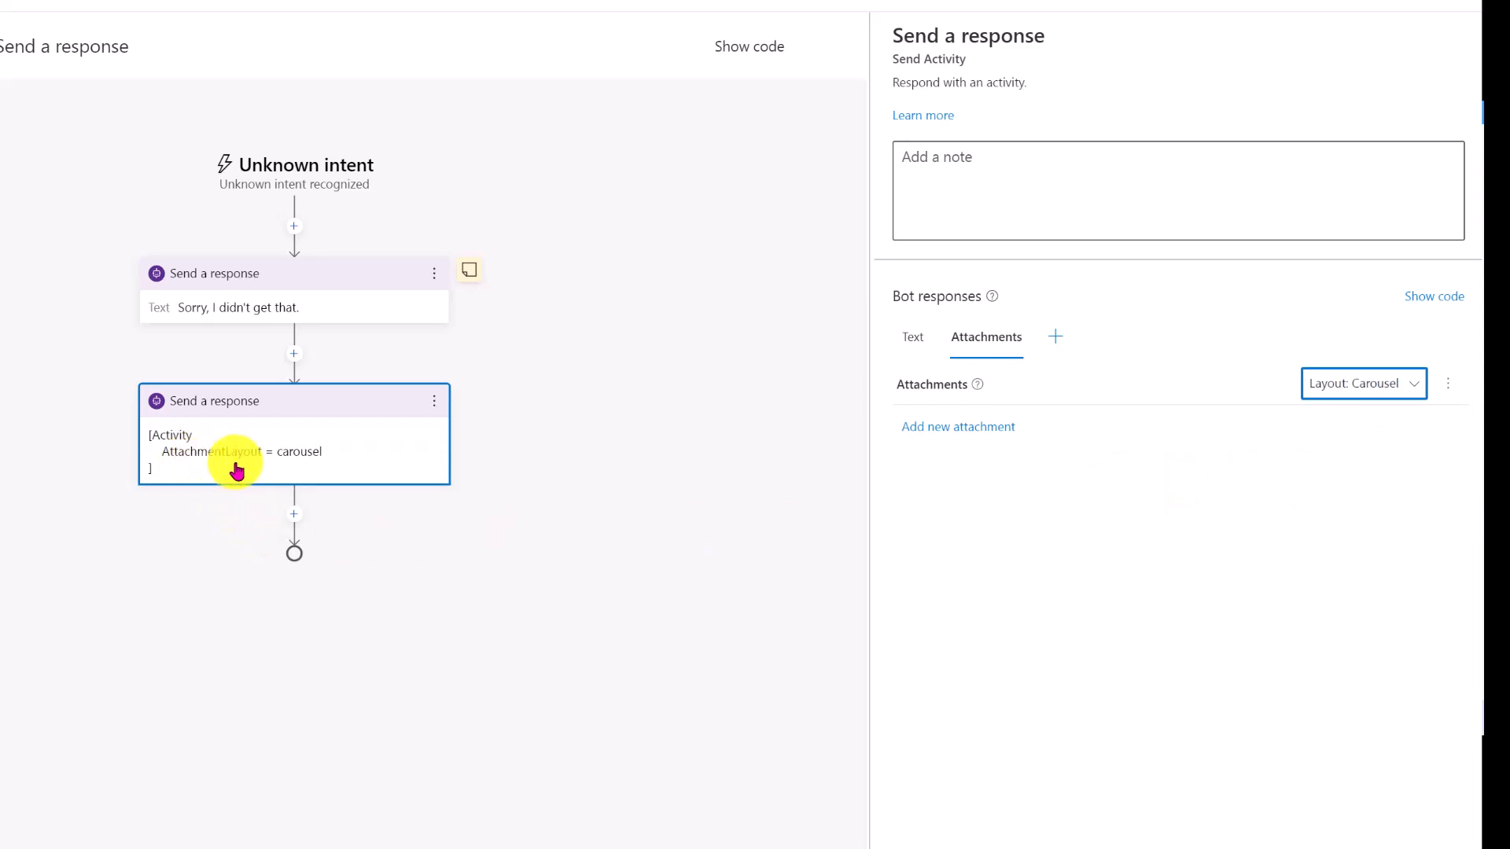
mouse_move(304, 470)
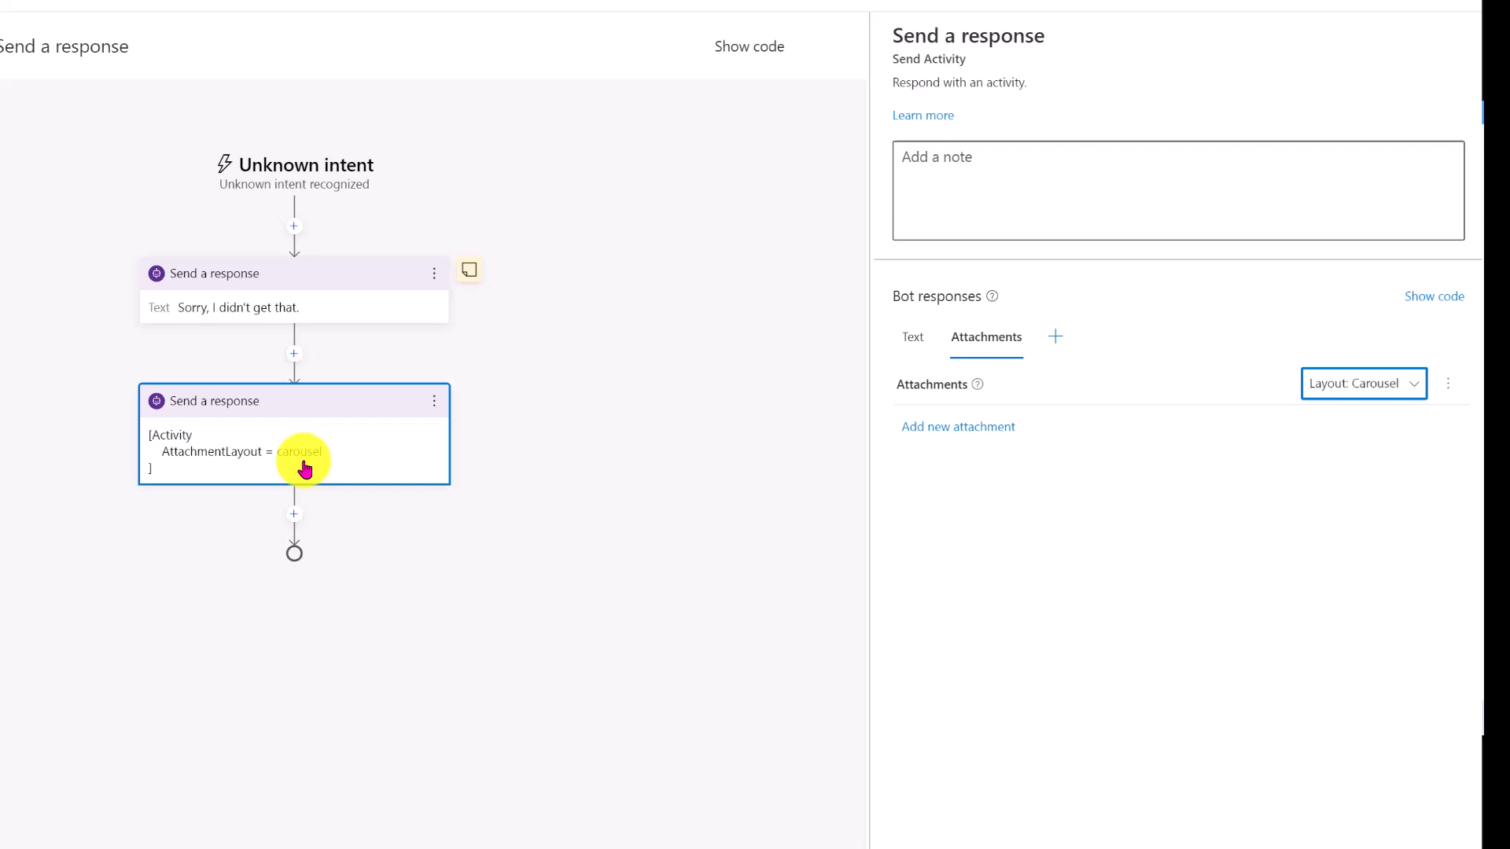
mouse_move(1083, 502)
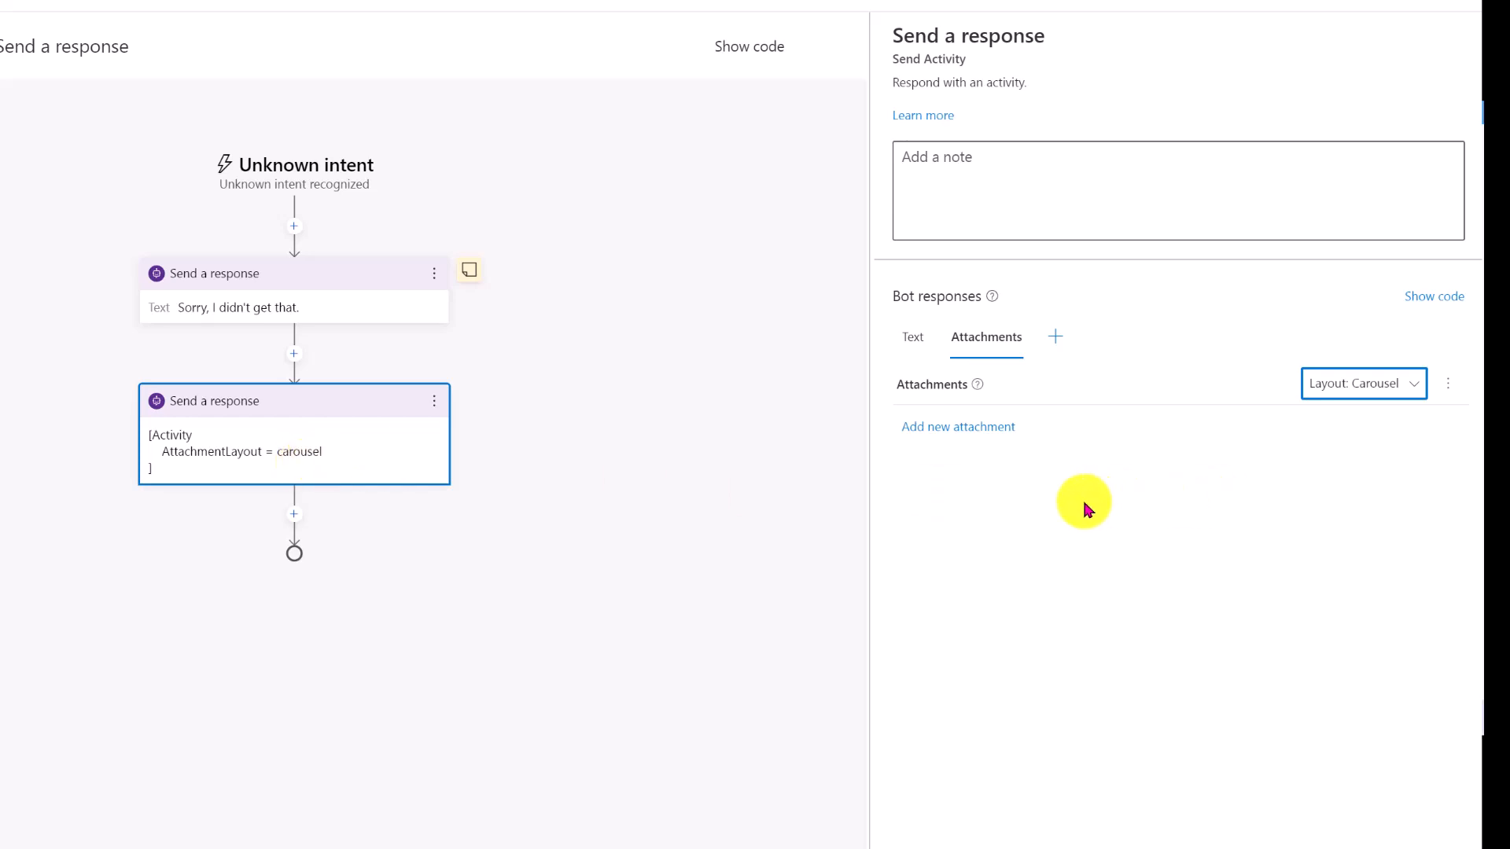
mouse_move(991, 515)
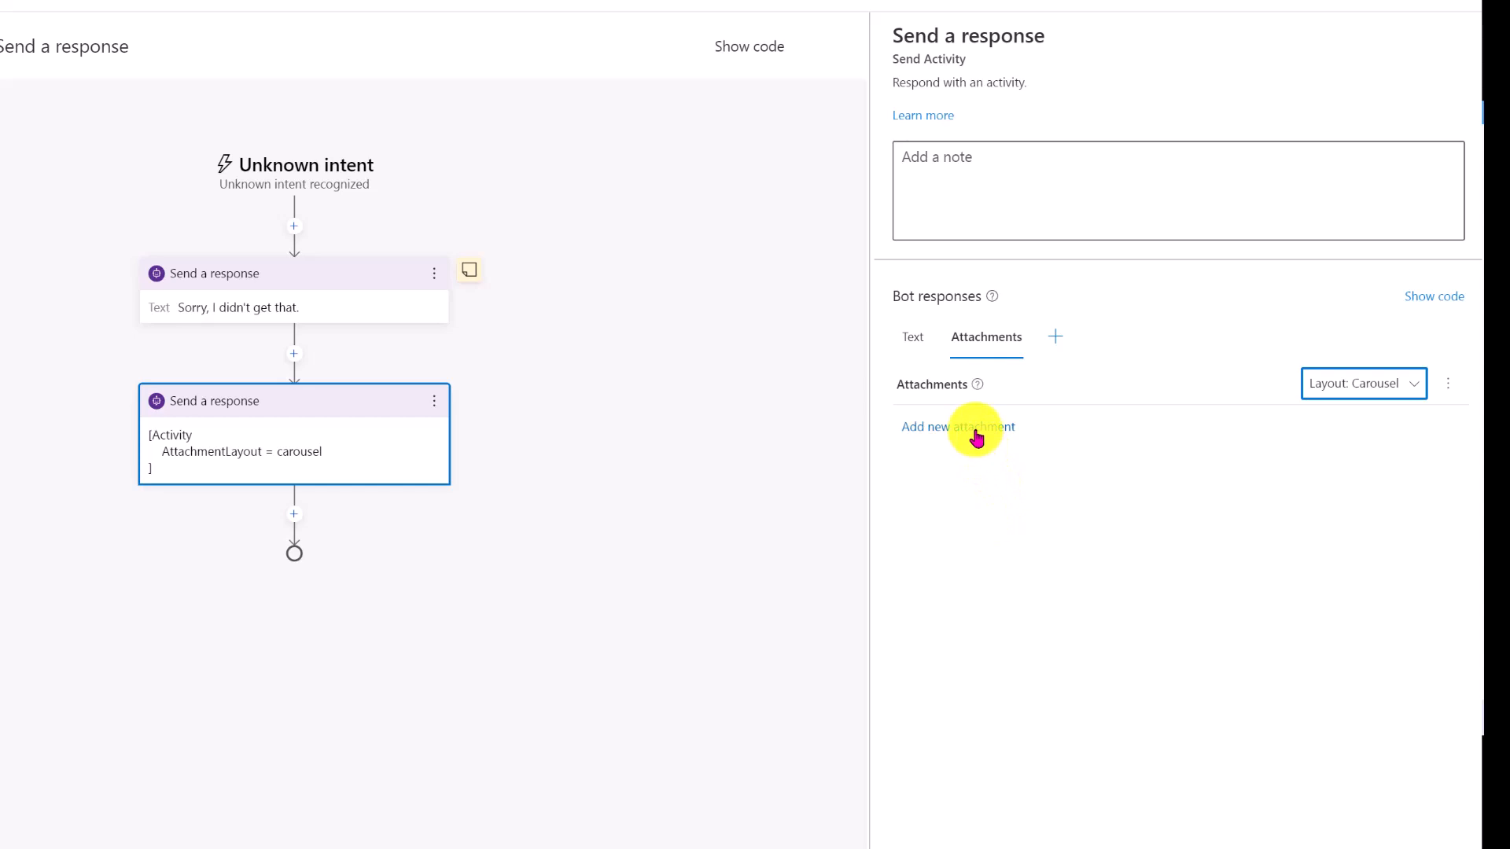
Step: Add an Adaptive card template and Hero card templates as carousel attachments
click(957, 426)
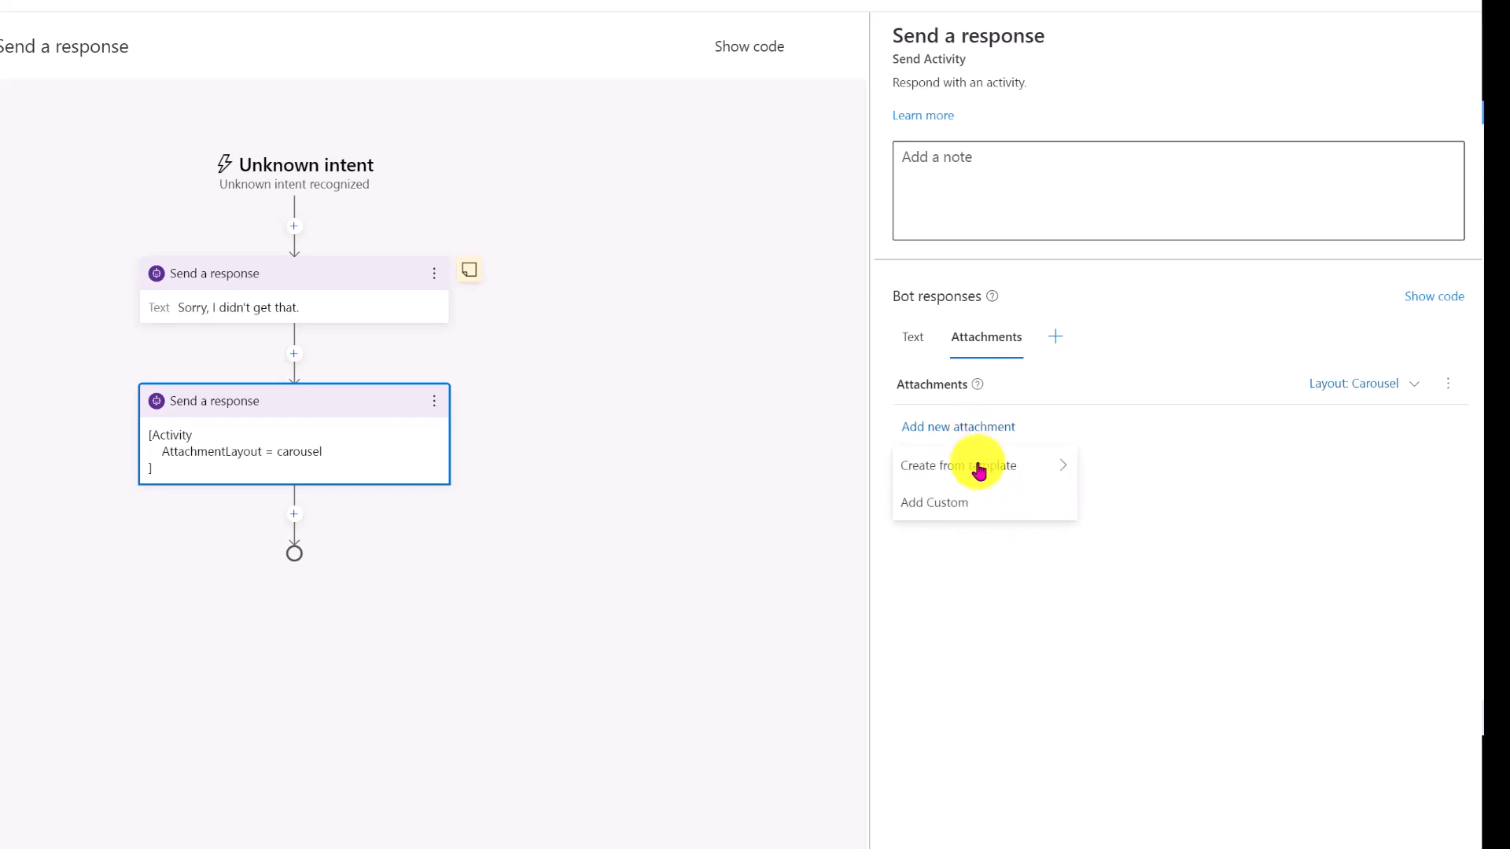
mouse_move(958, 464)
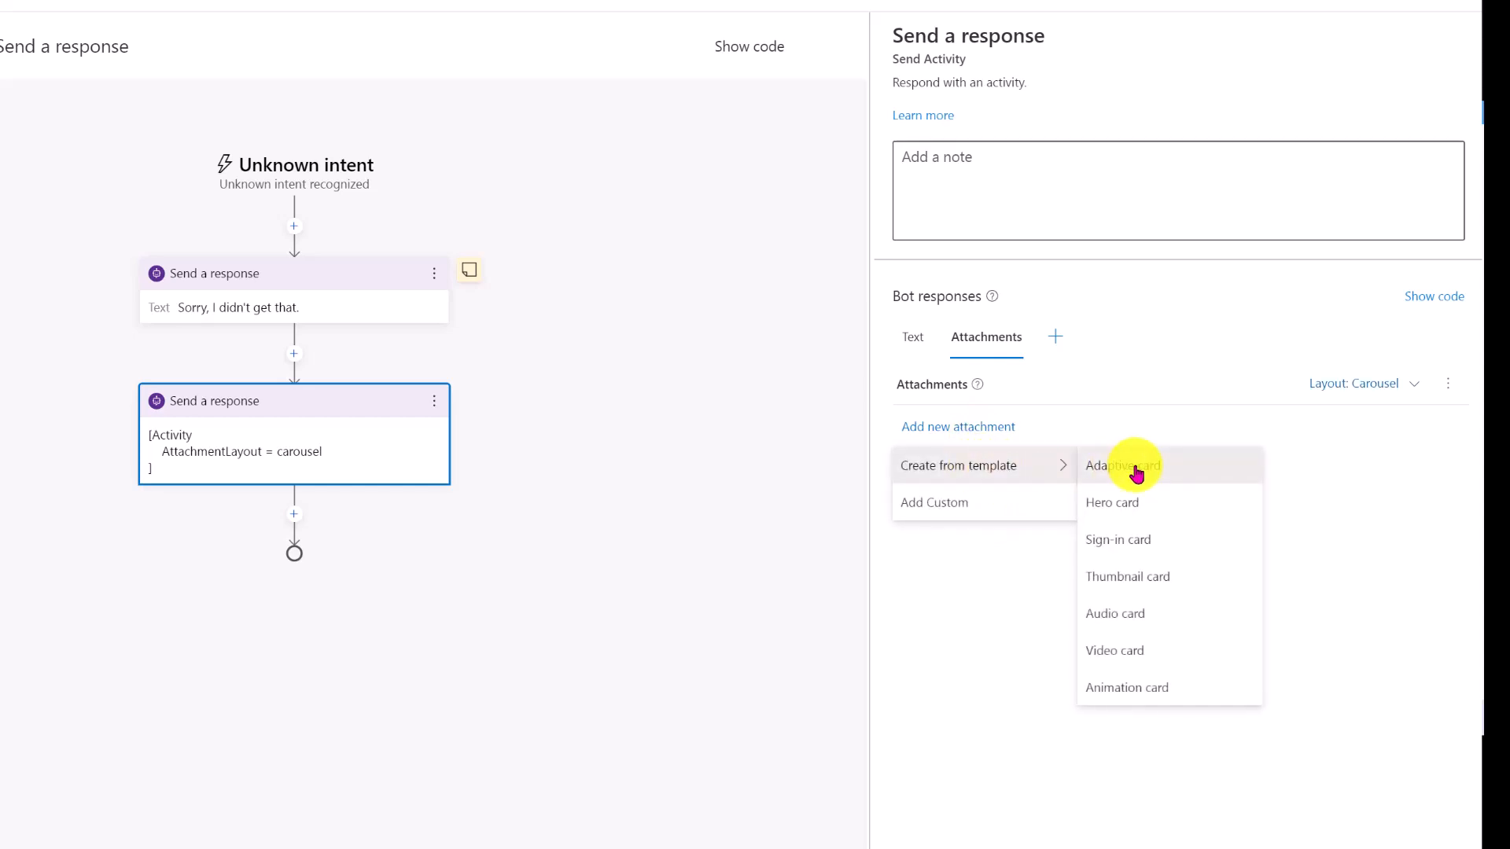
click(1122, 465)
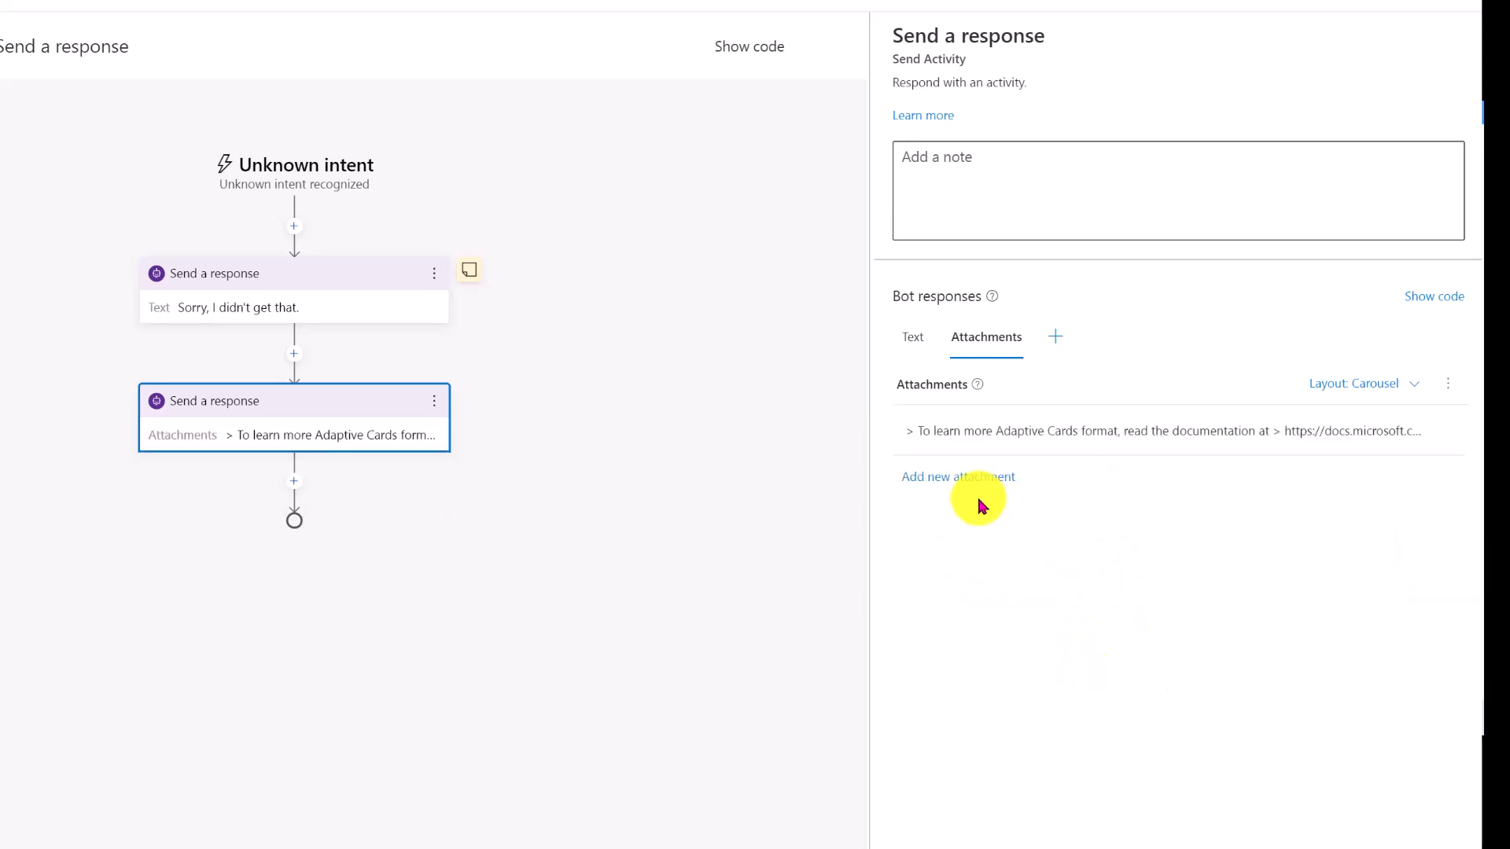
mouse_move(957, 476)
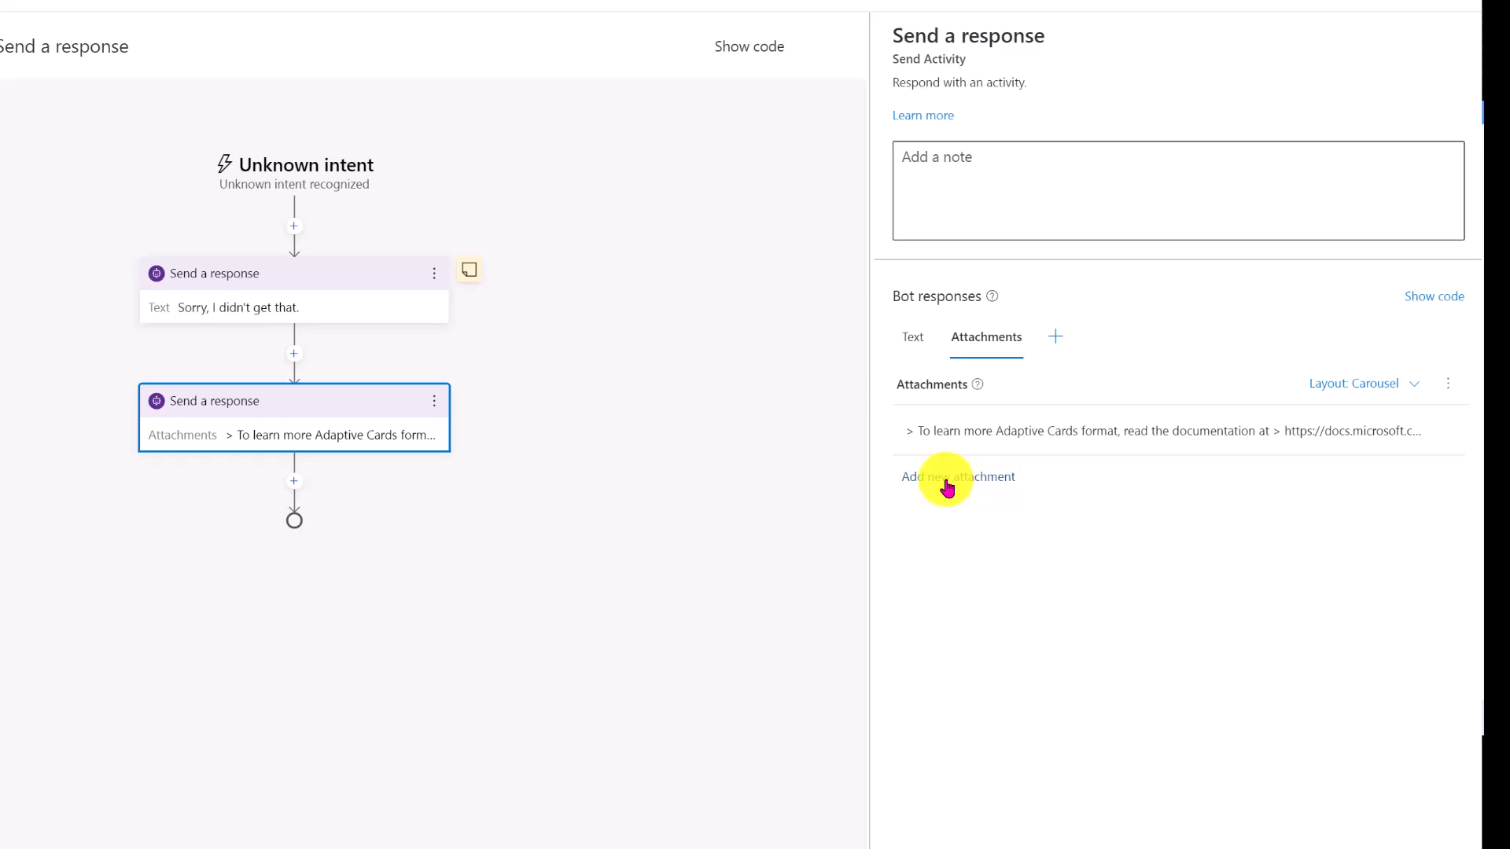
click(956, 476)
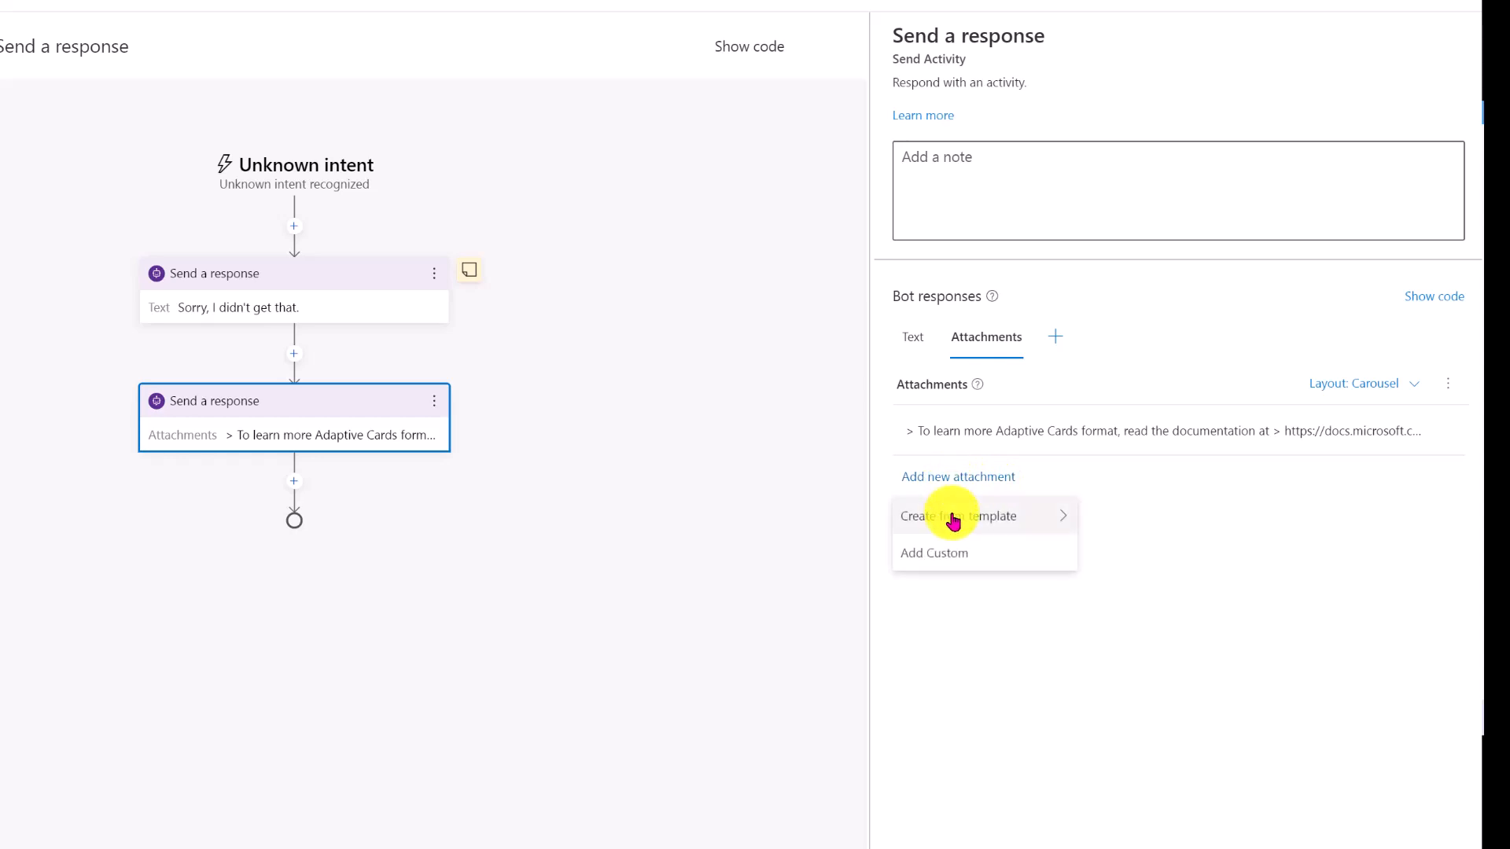
click(933, 552)
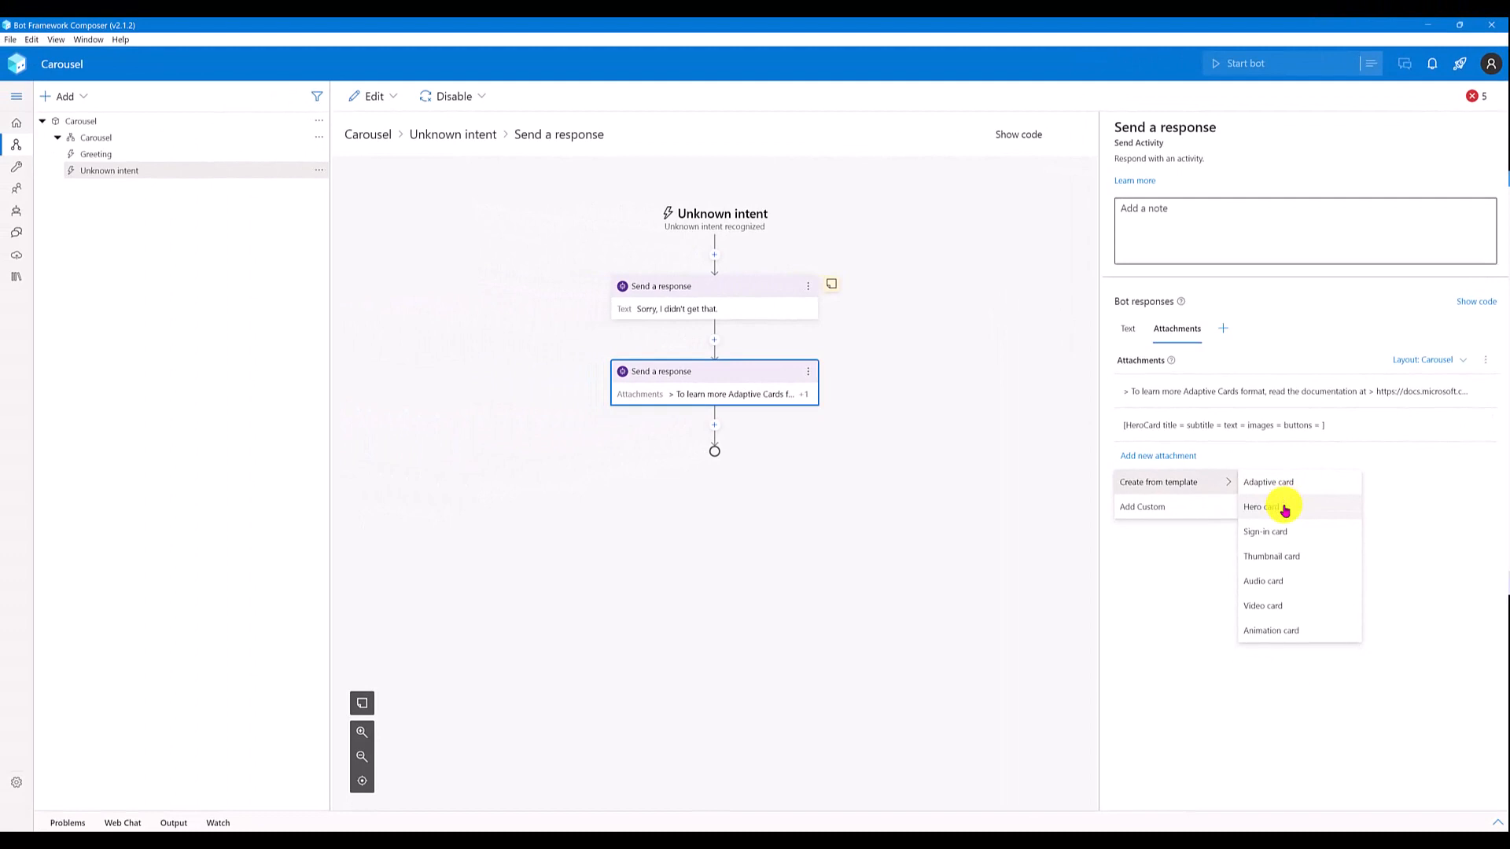
click(1261, 506)
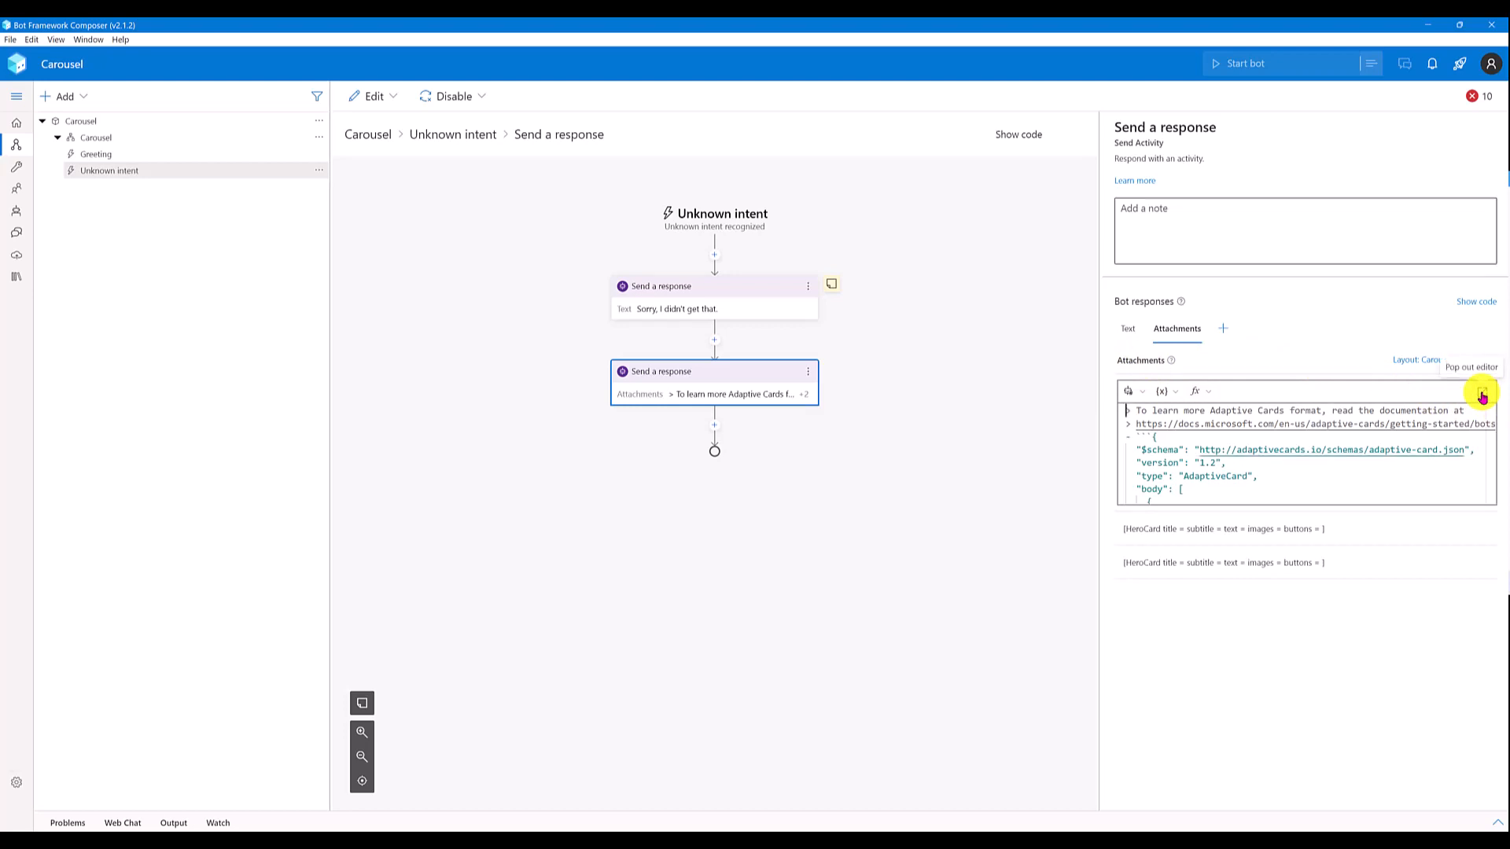
Step: In the pop-out editor, set the adaptive card body element's type to ${turn.activity.text}
click(1482, 393)
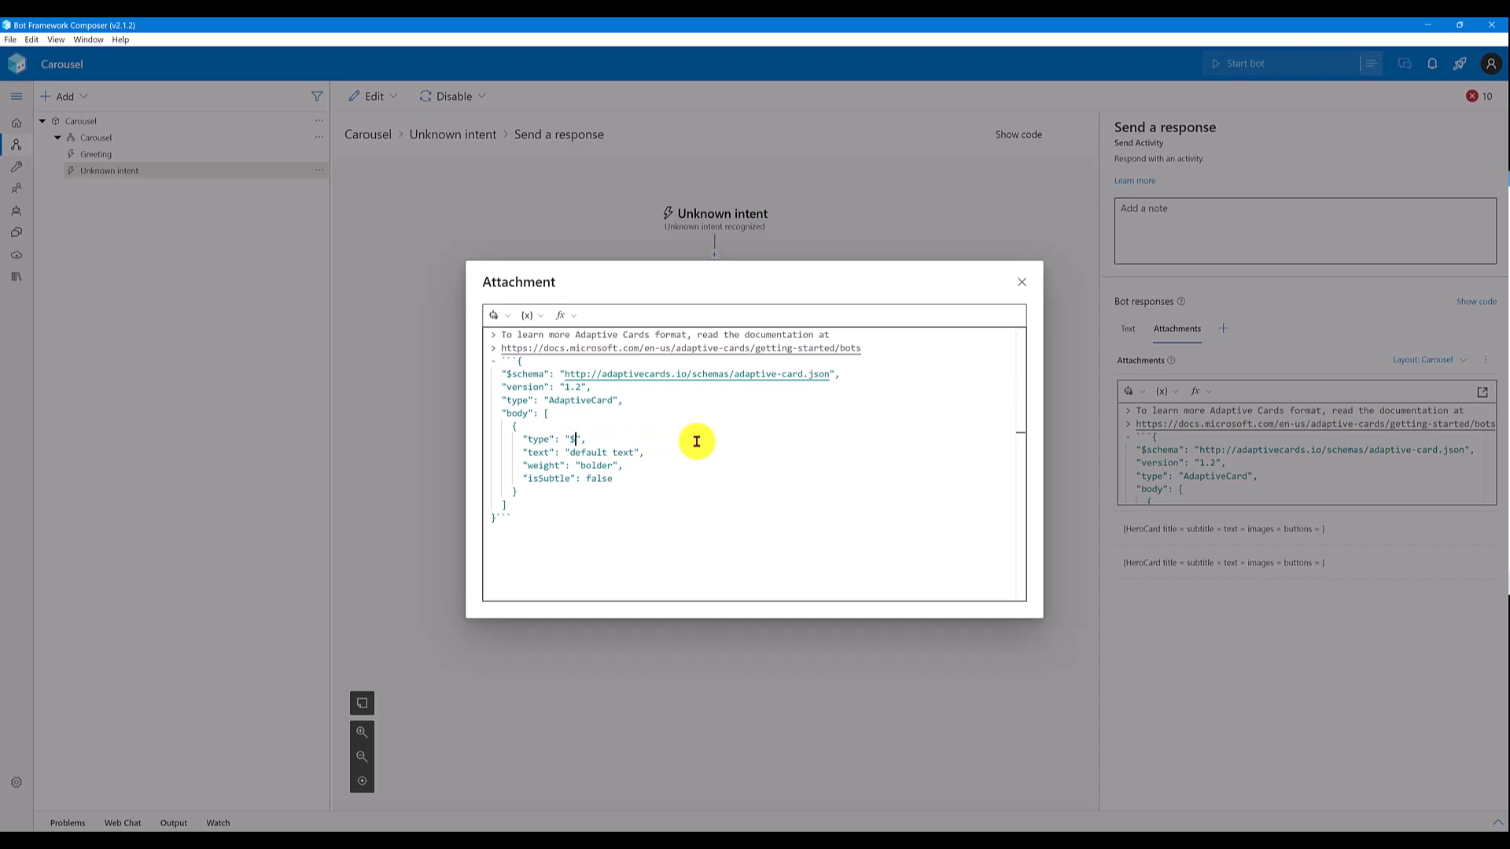
text({)
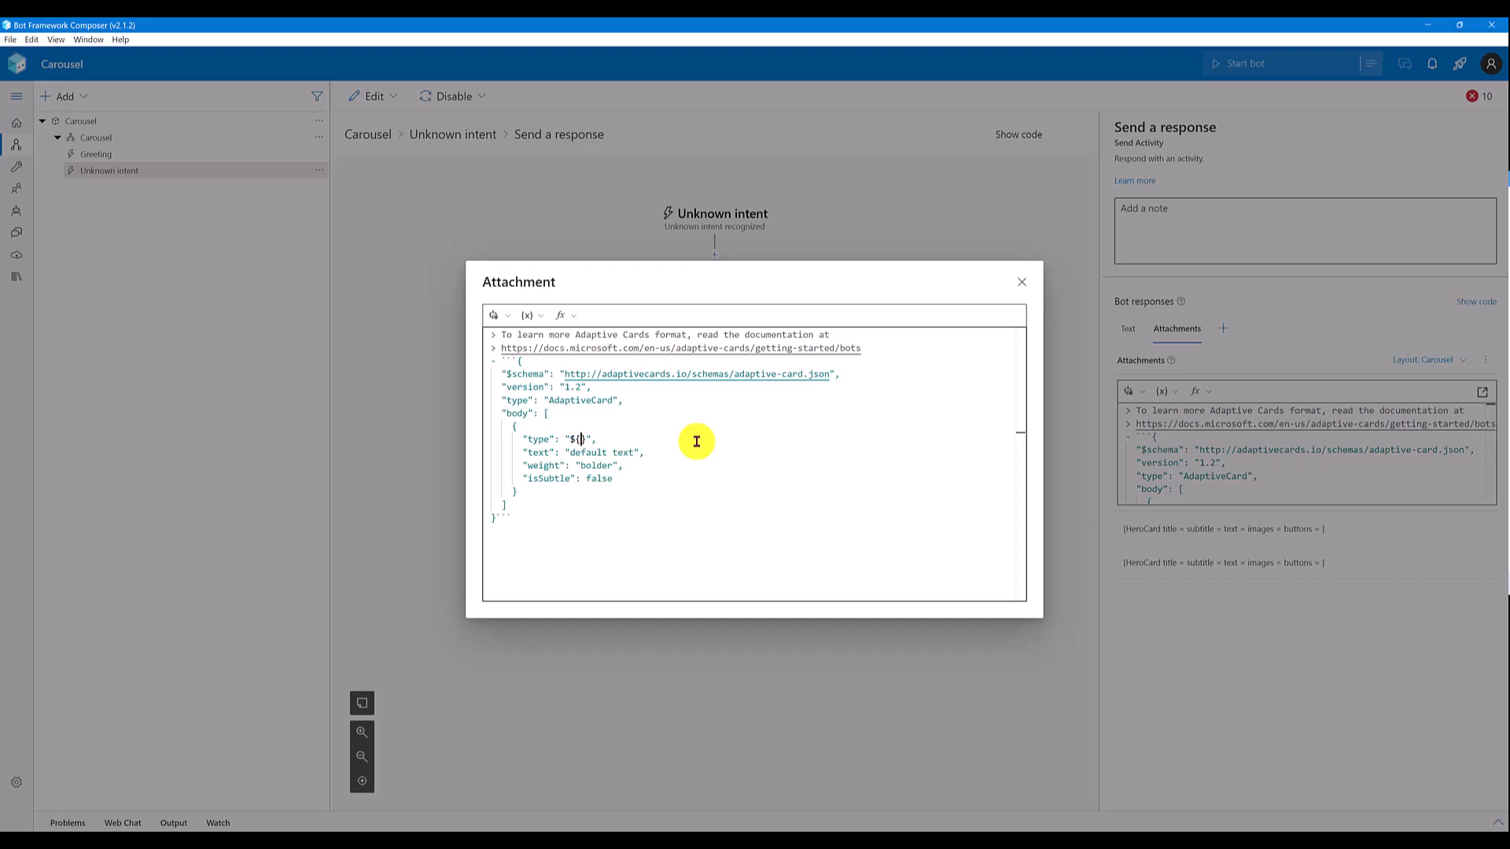
text(turn.ac)
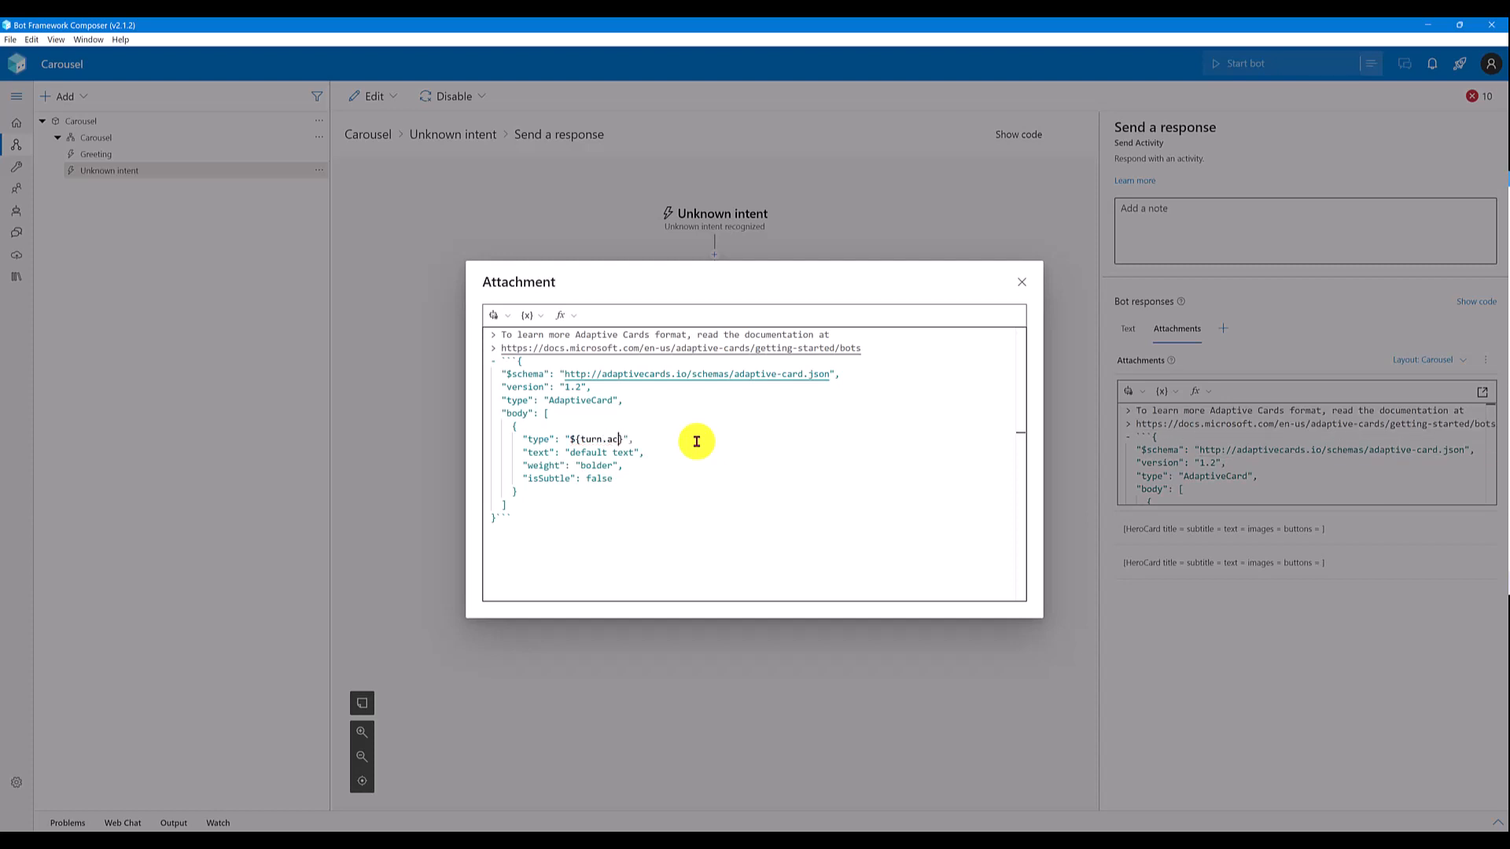
text(tivity.)
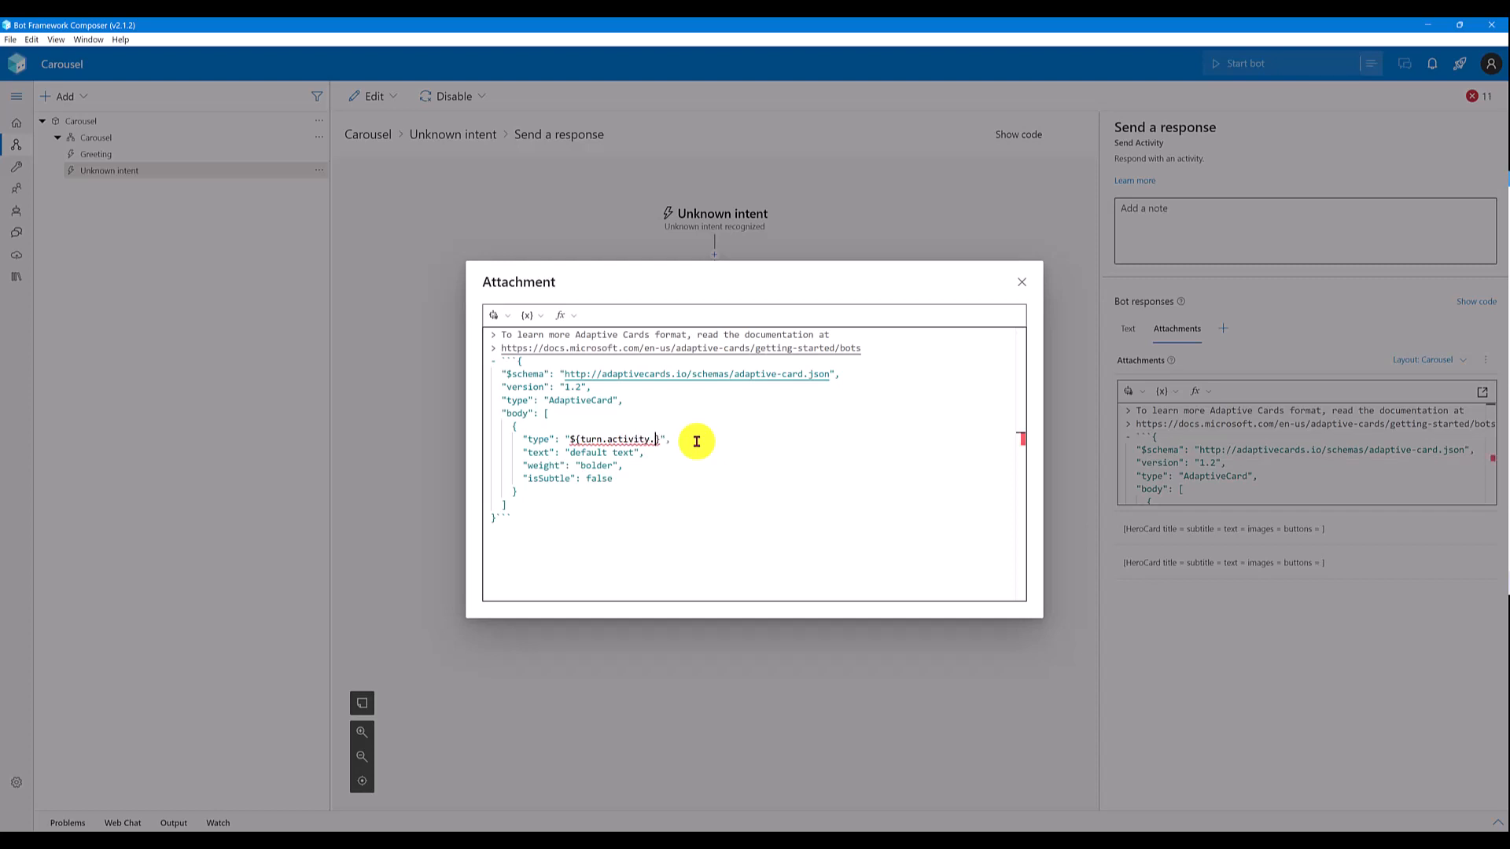
text(text)
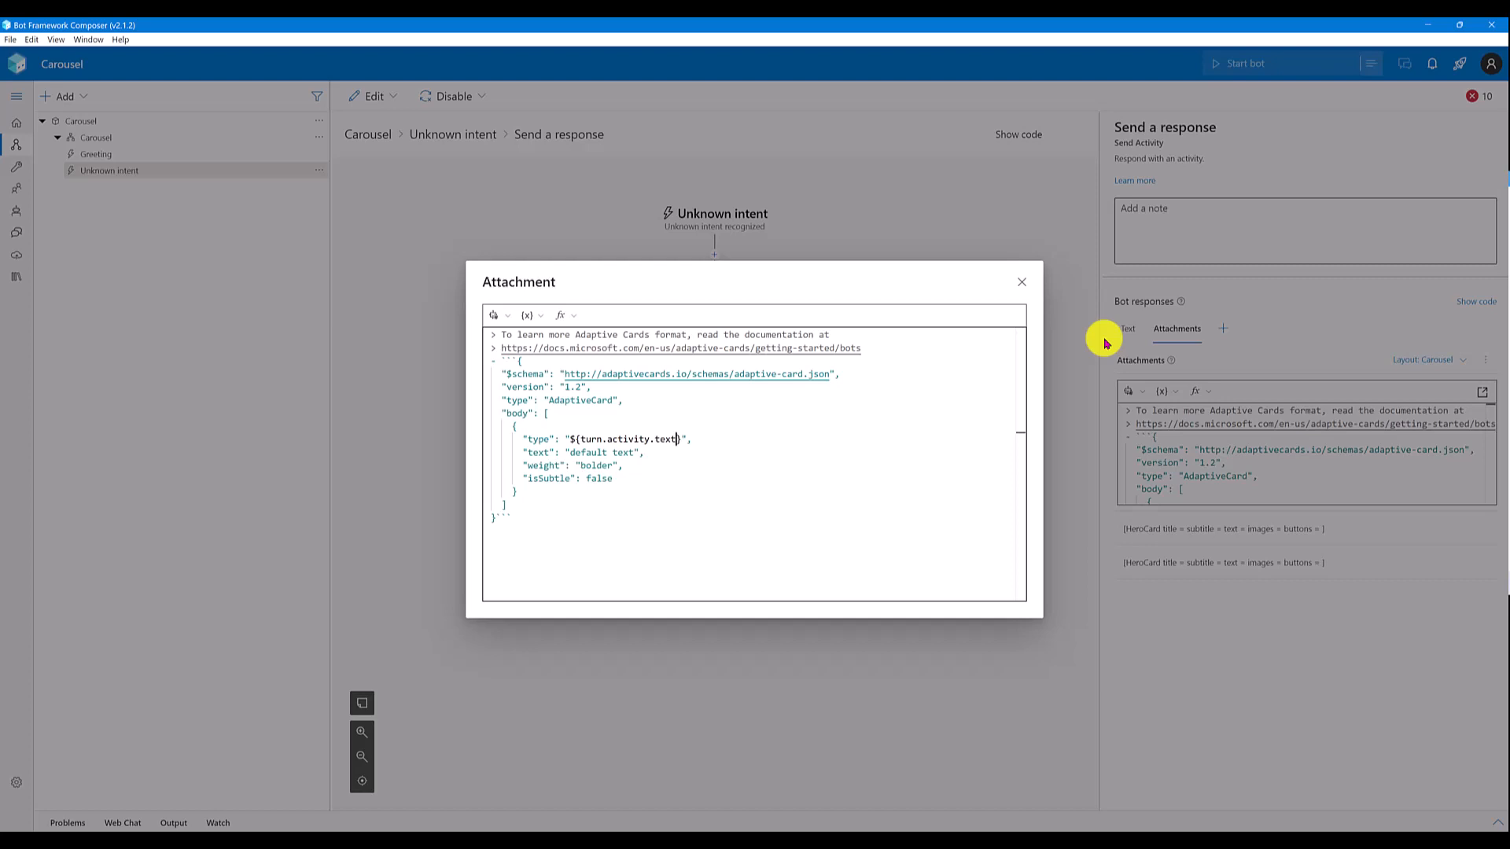
click(1020, 282)
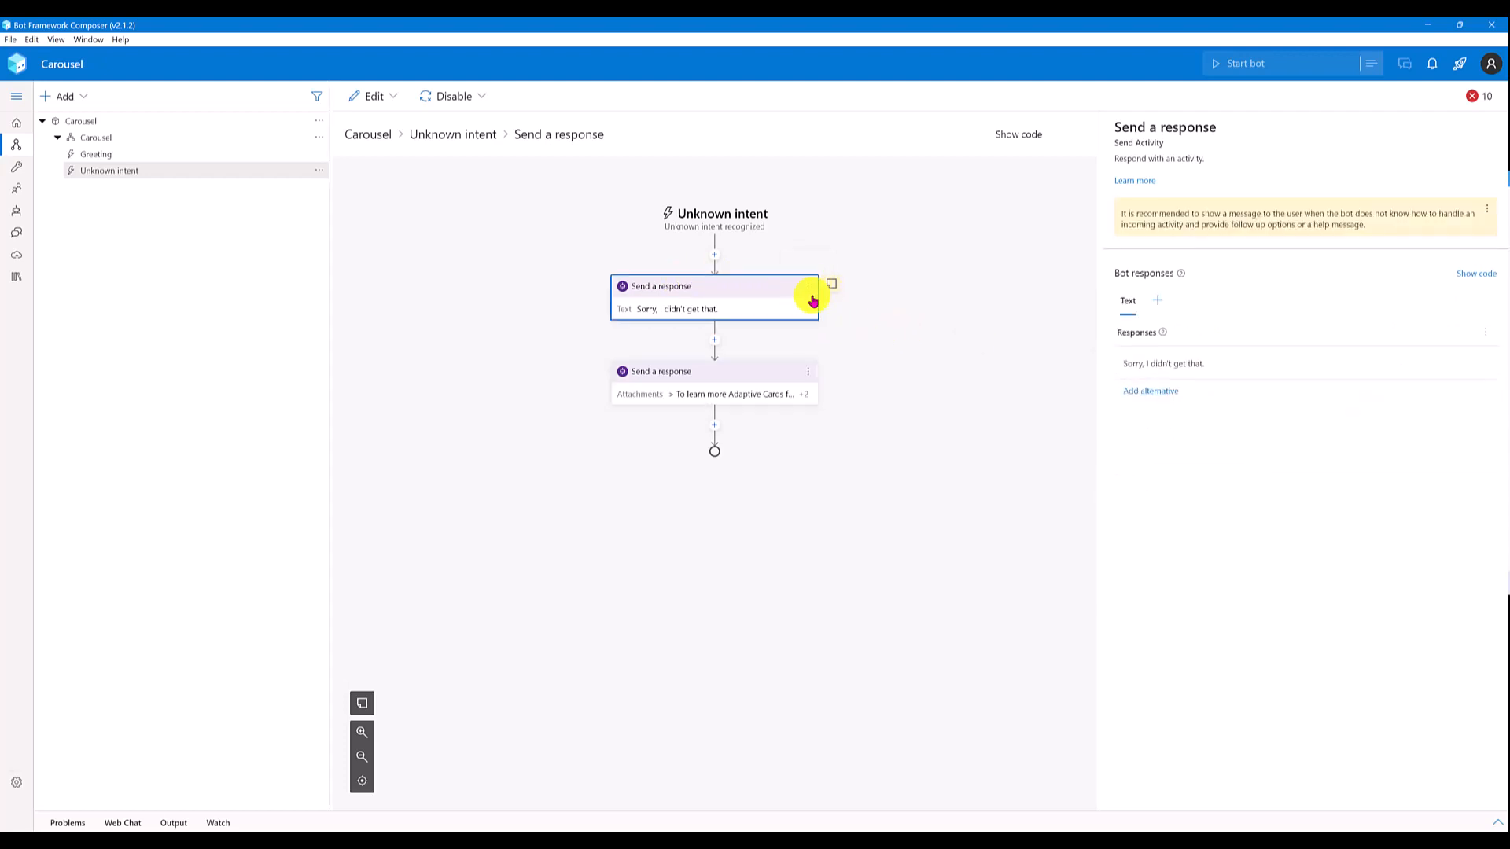
Step: Delete the 'Sorry, I didn't get that.' response and expand the left navigation
click(807, 284)
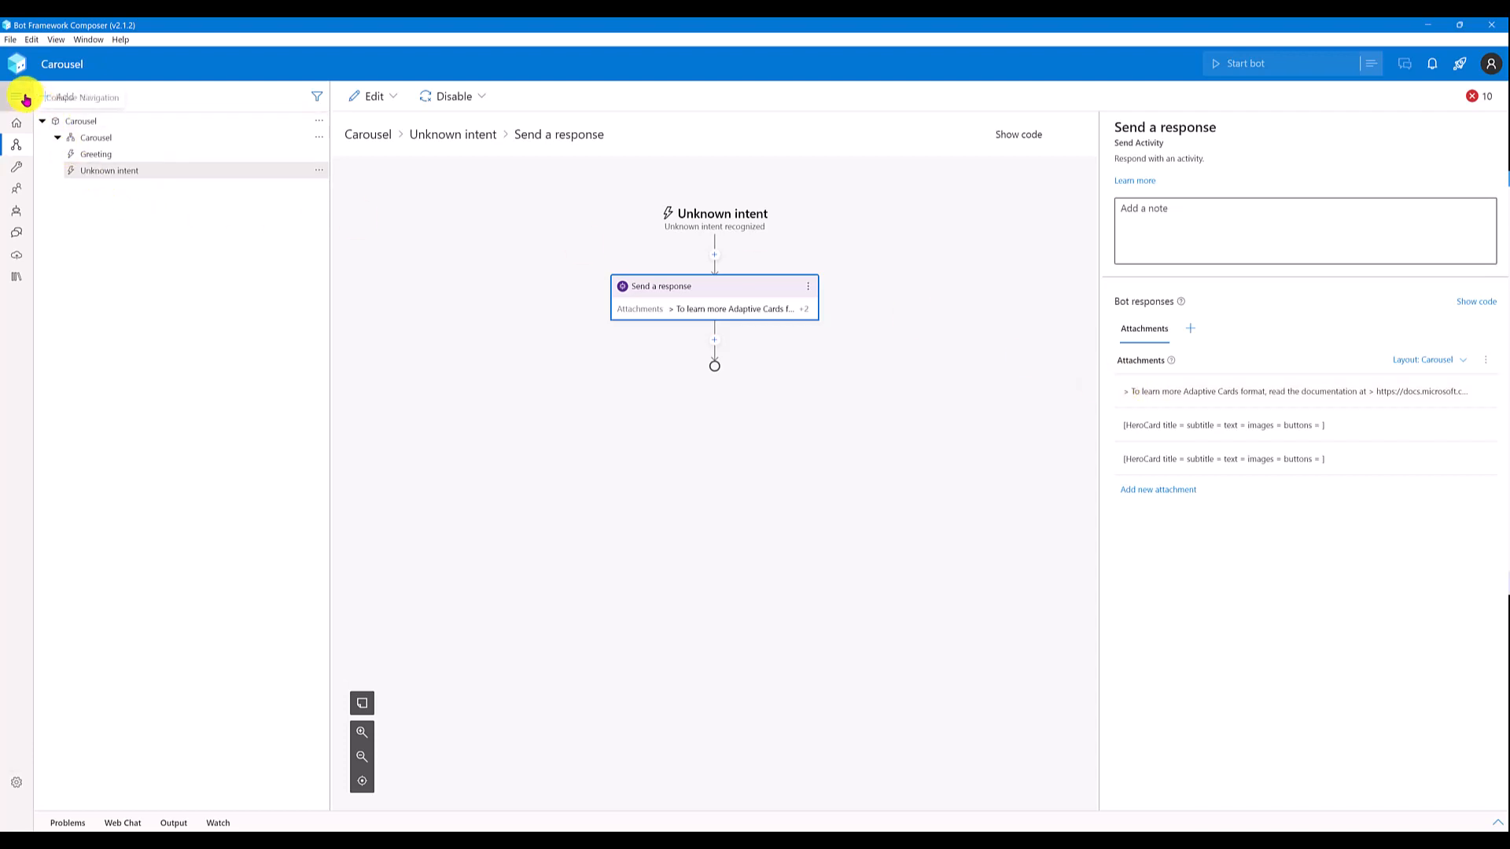
click(25, 96)
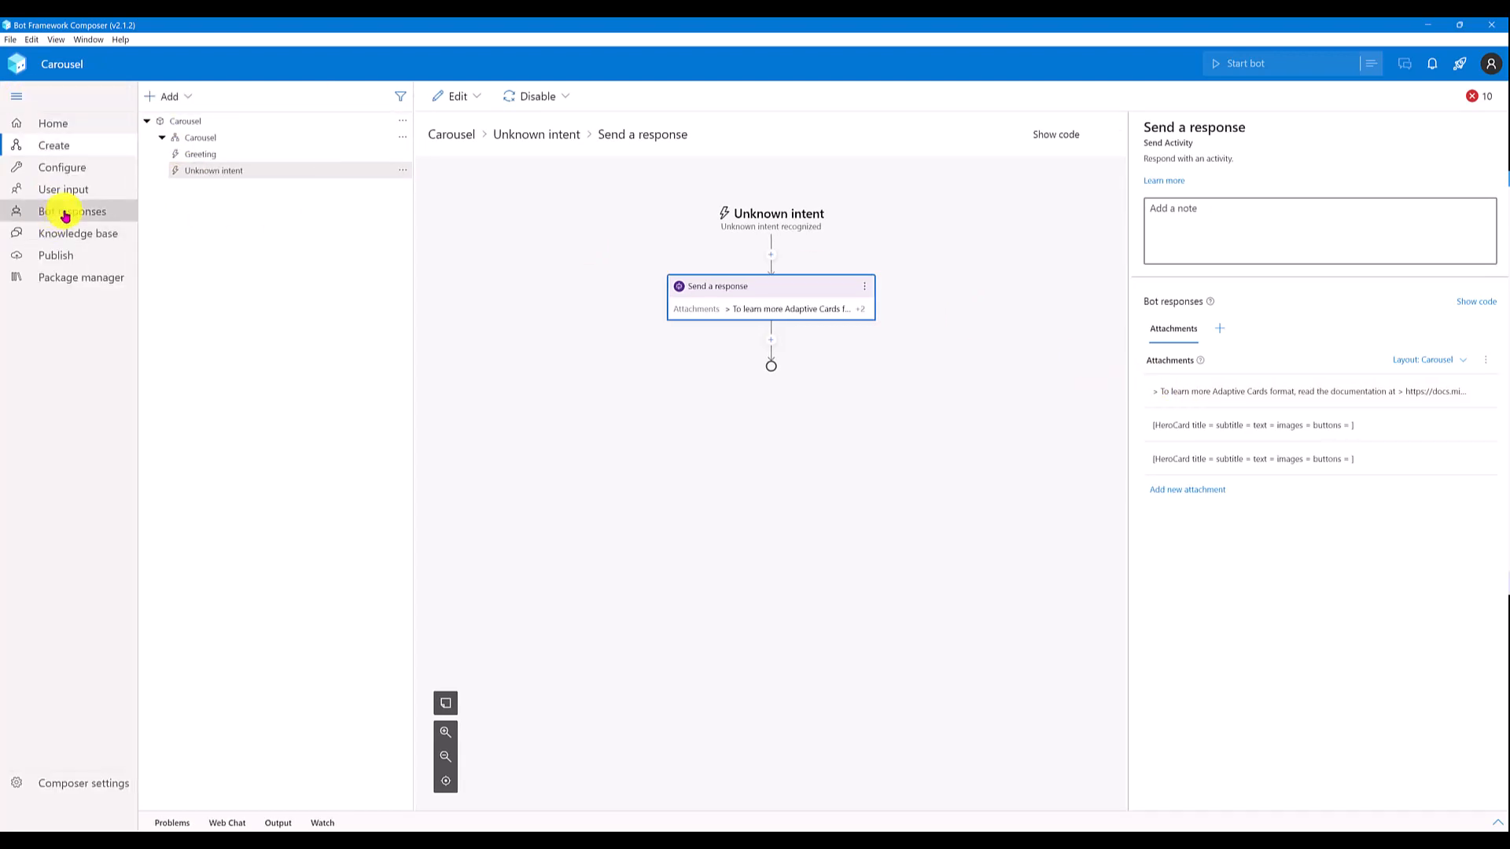
Step: Show Bot responses as LG code and locate the SendActivity_Ogako6 carousel template
click(72, 211)
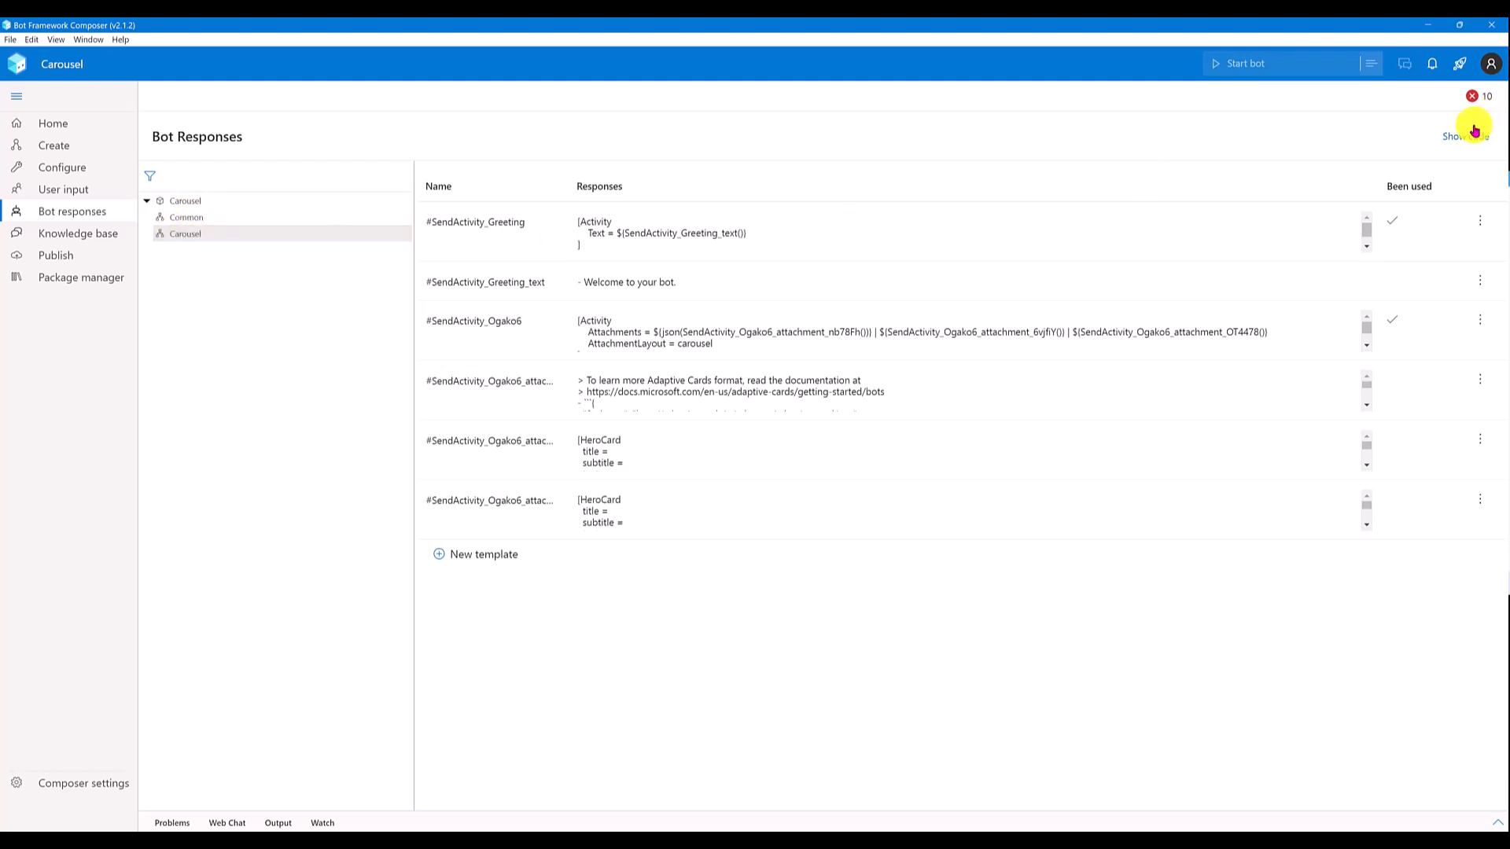
click(1463, 136)
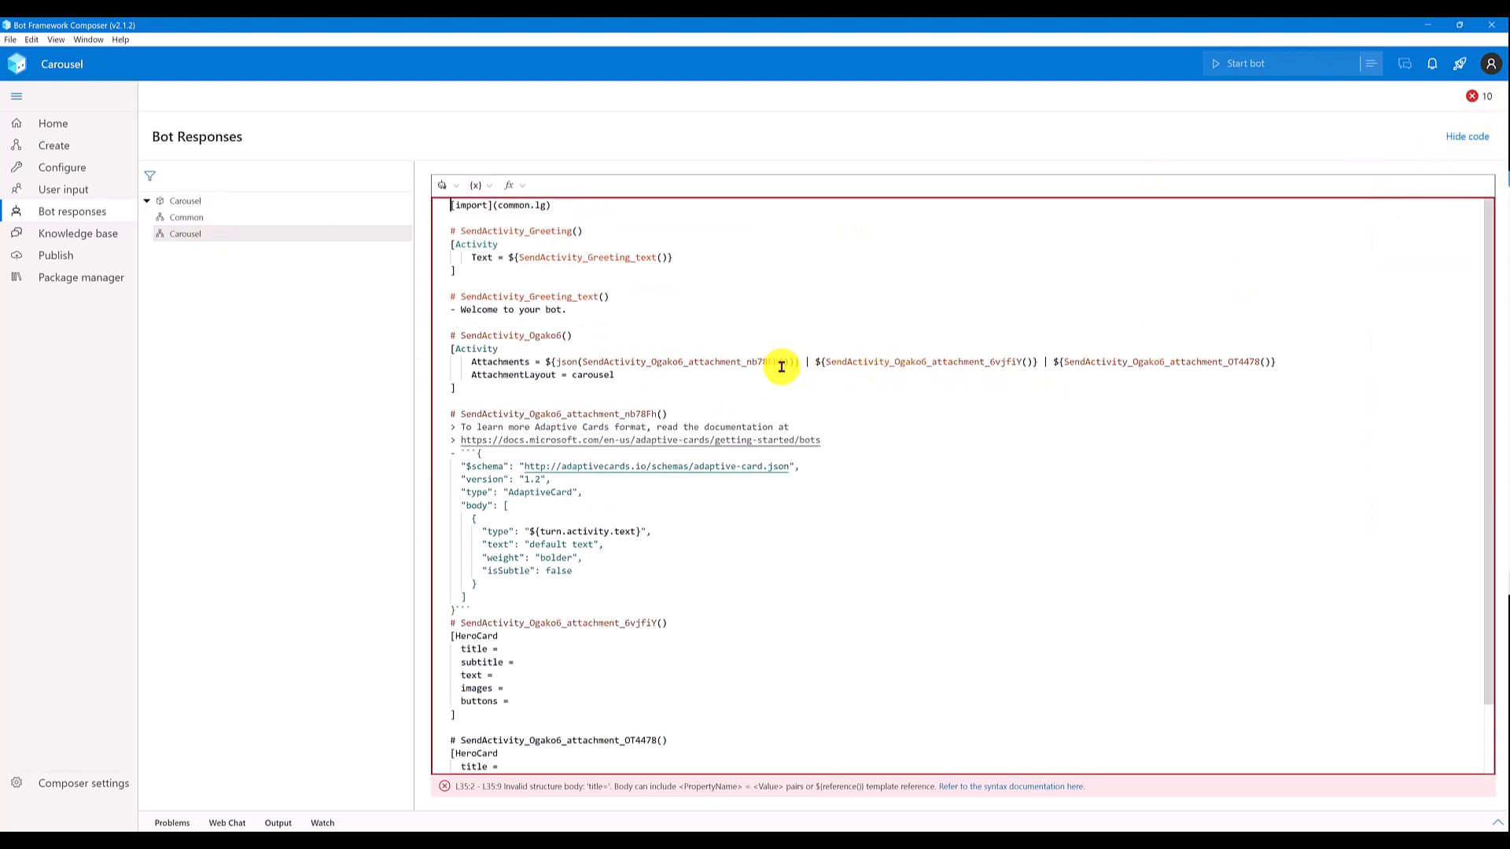
scroll(down, 3)
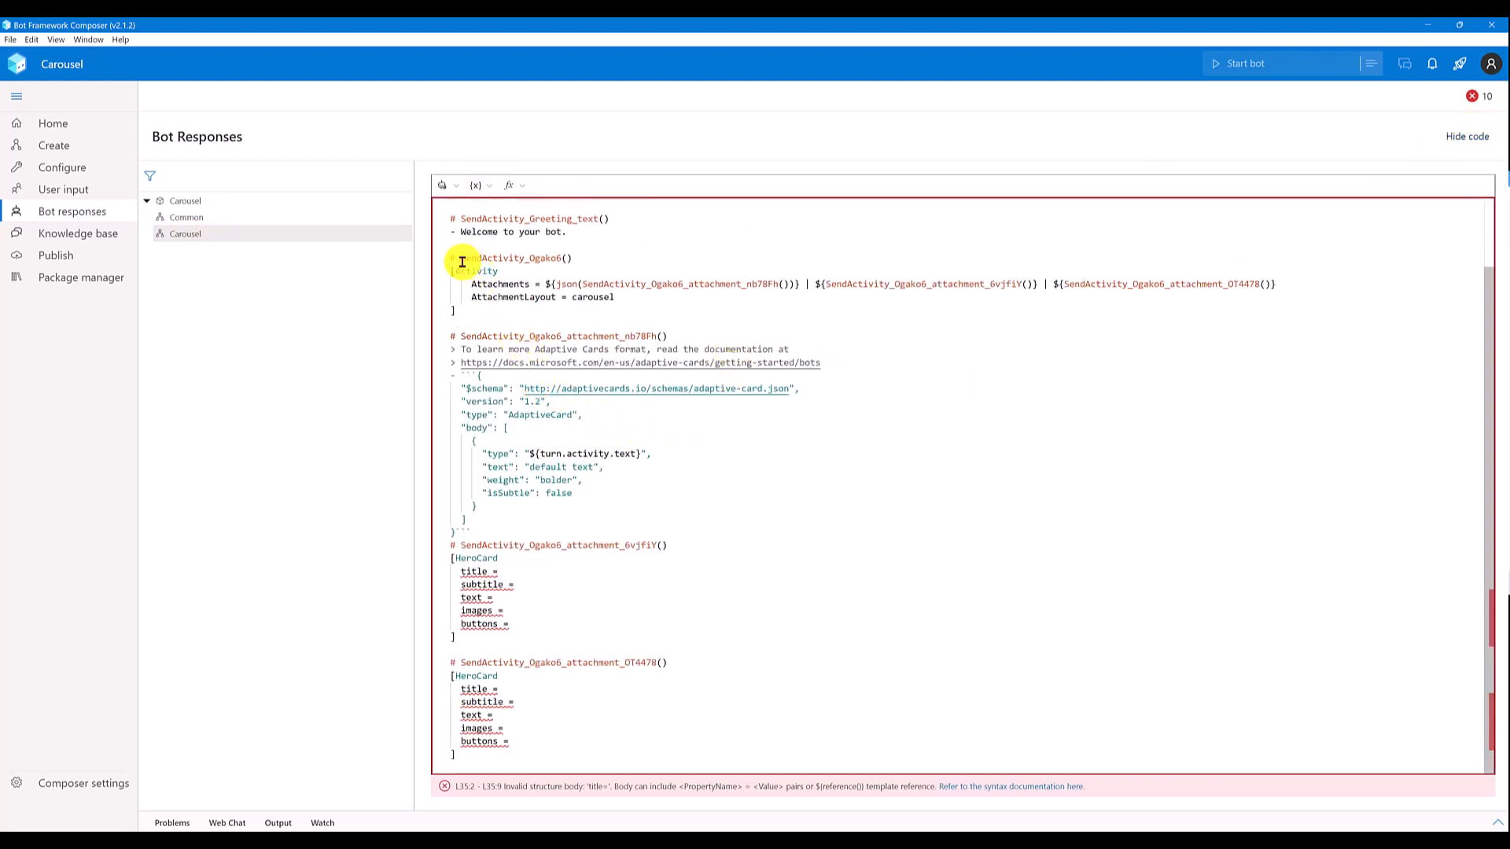
double_click(510, 258)
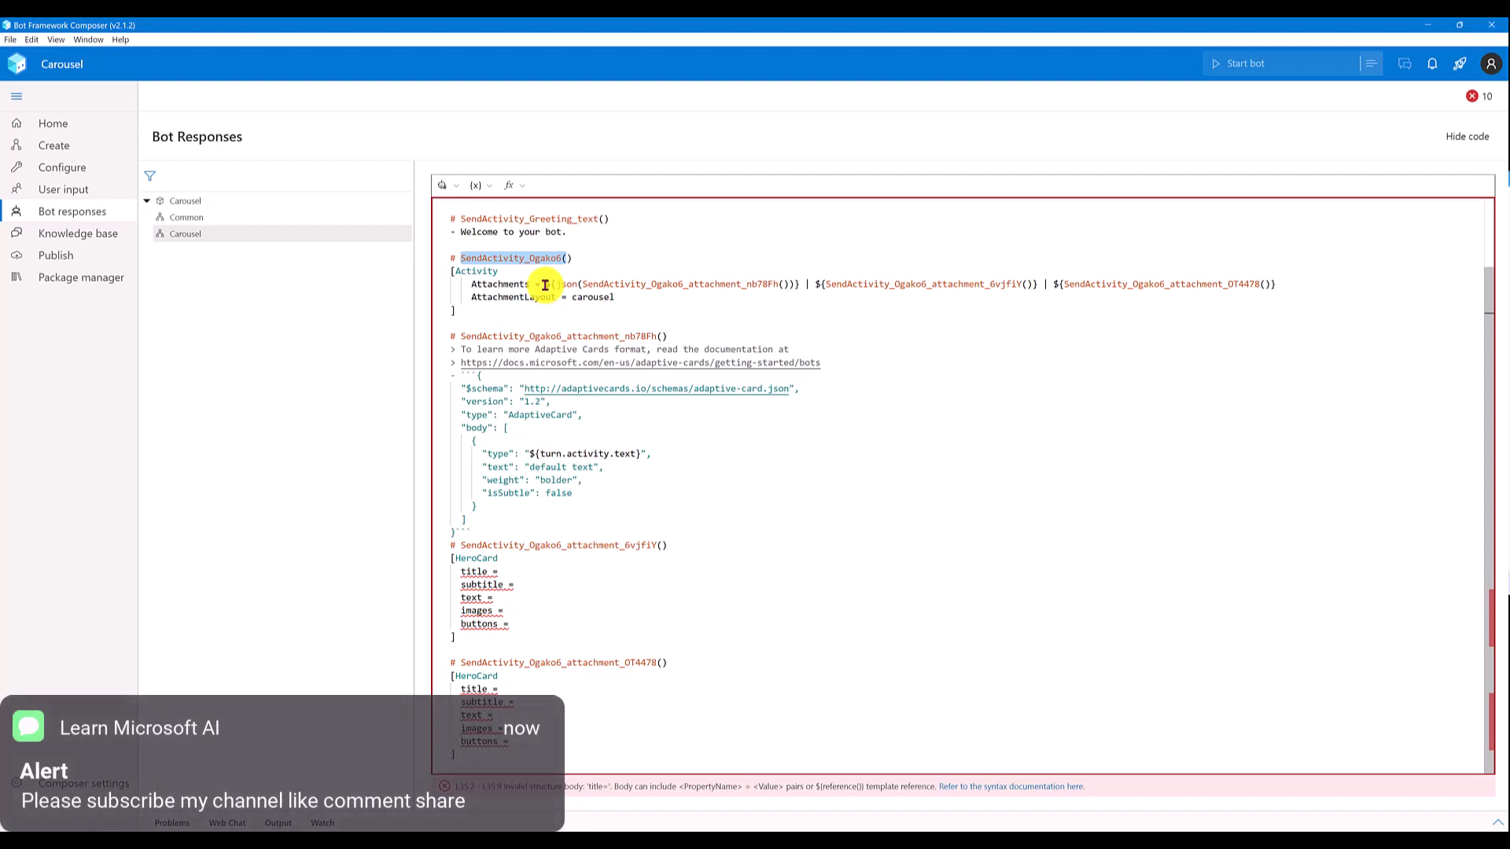
mouse_move(557, 282)
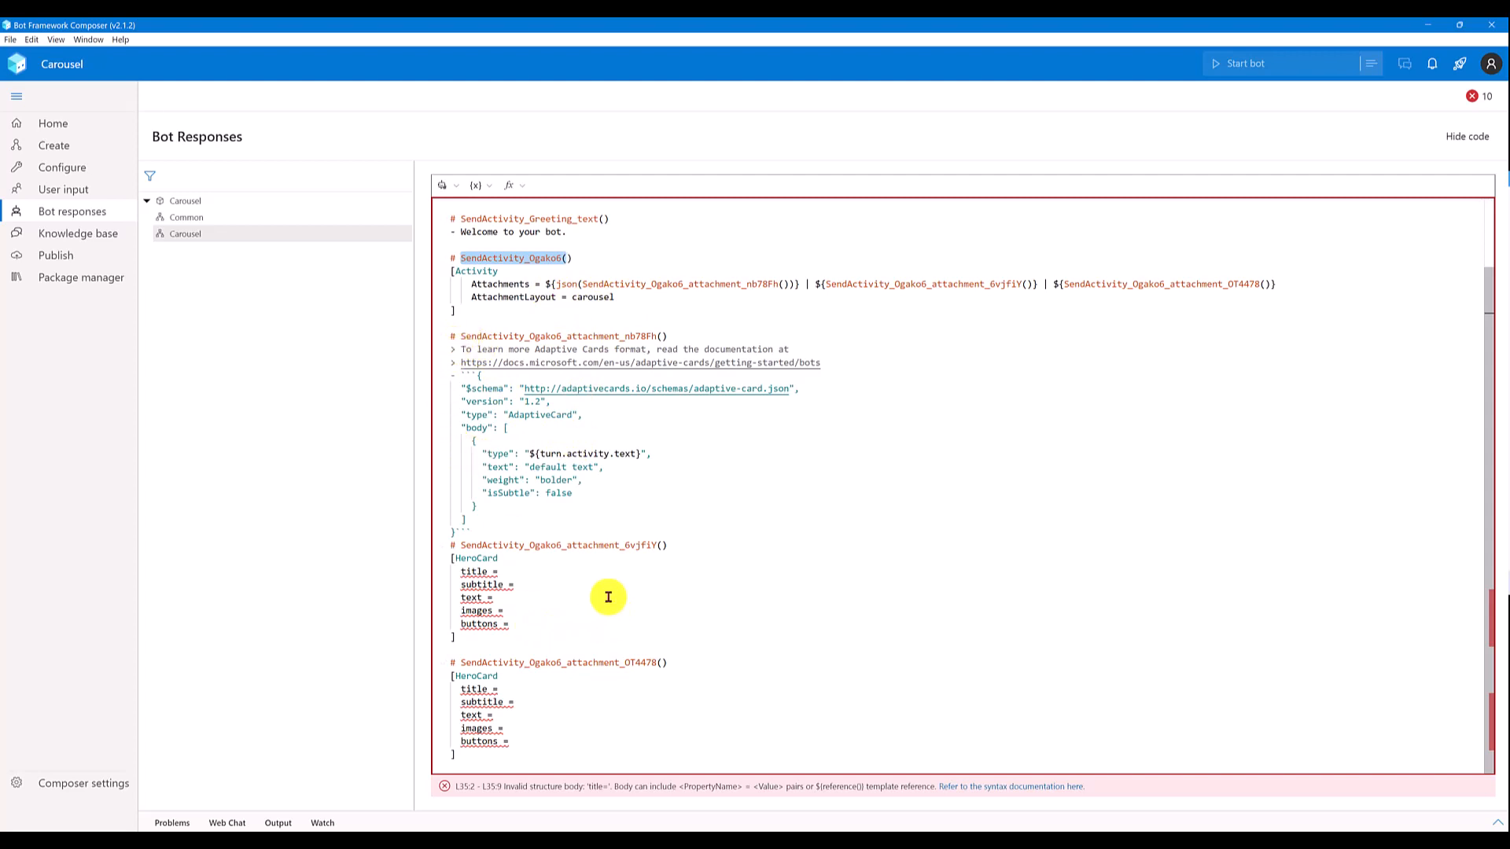
mouse_move(603, 570)
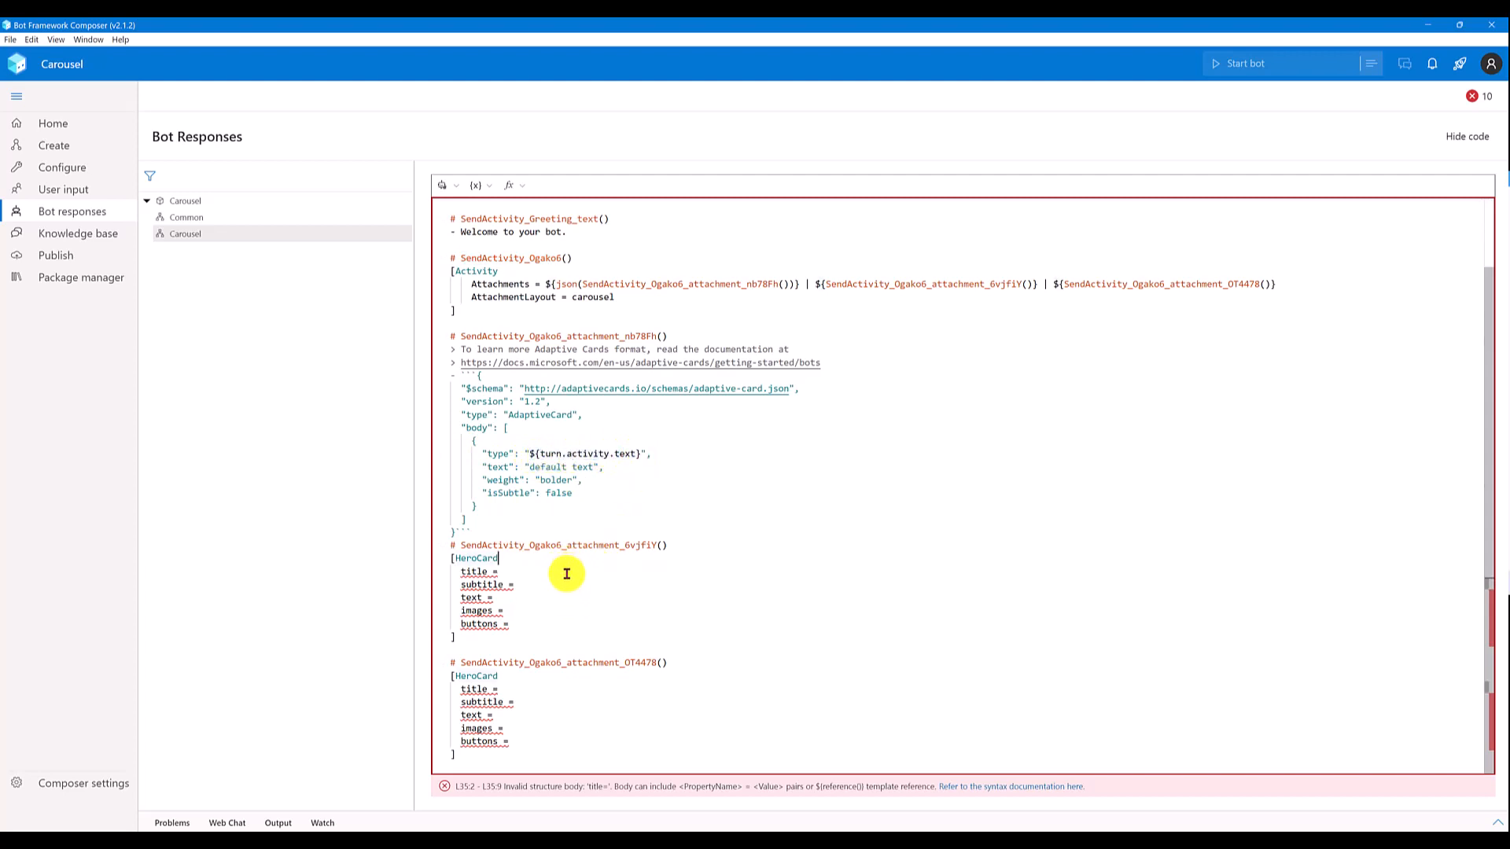
Step: Set the hero card title to ${turn.activity.text} with 'Sample' subtitle and text strings
text(${turn.activity.text})
click(489, 584)
text( "Sample)
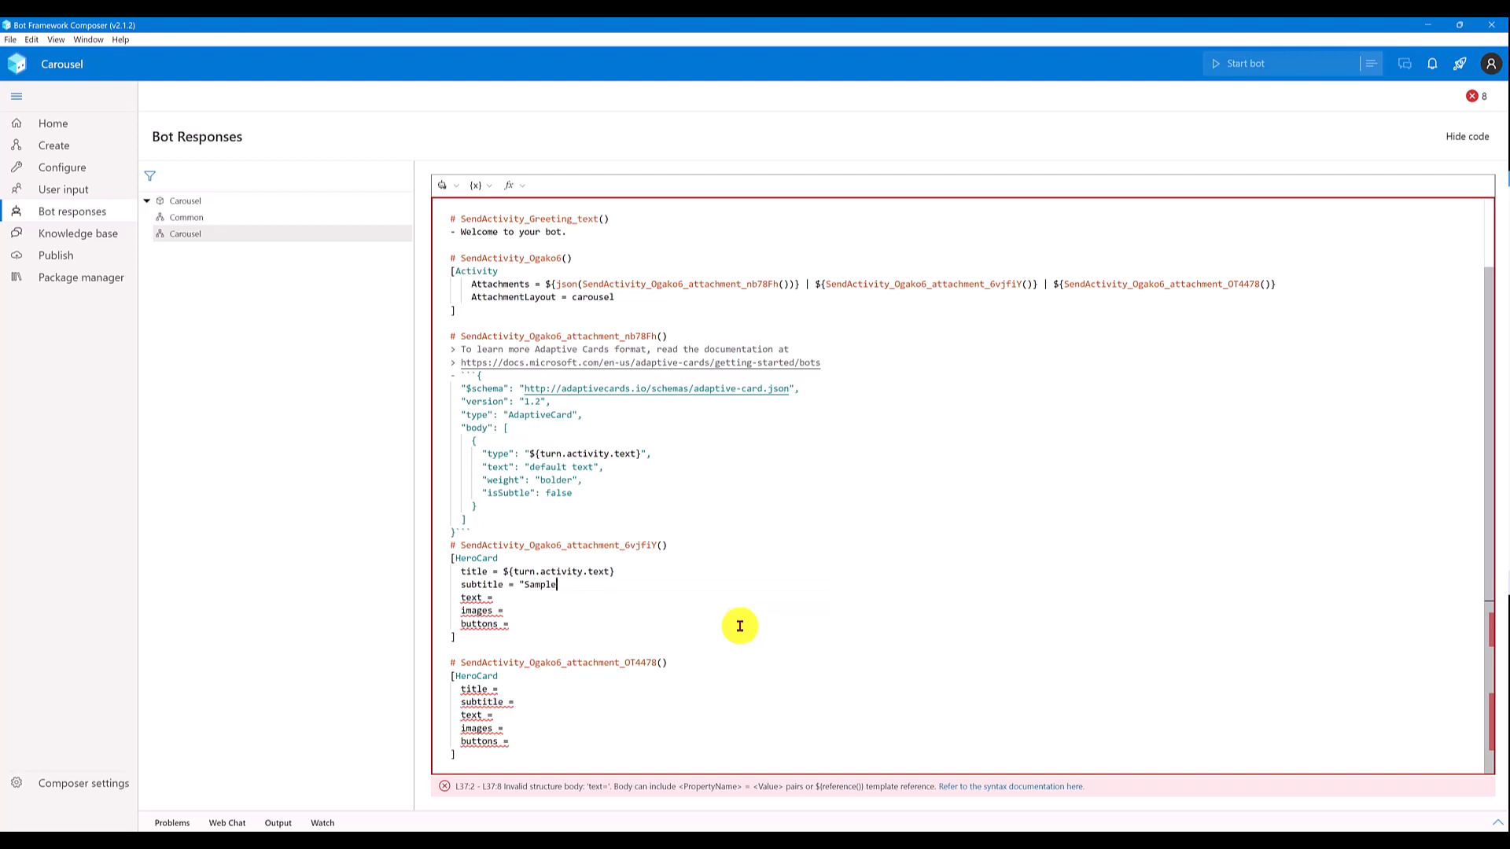
text(")
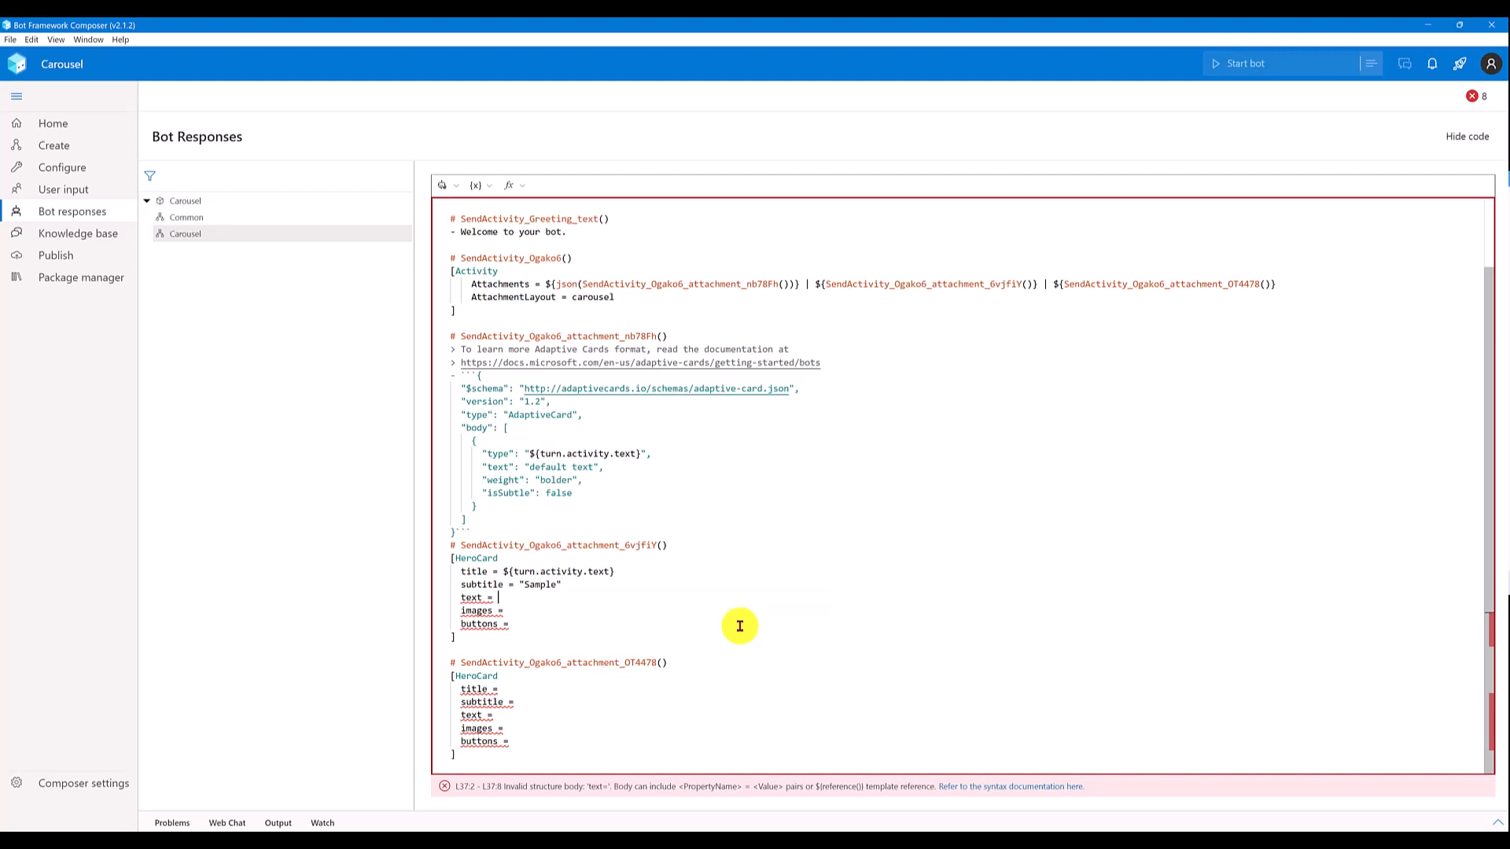
text("Sample 1")
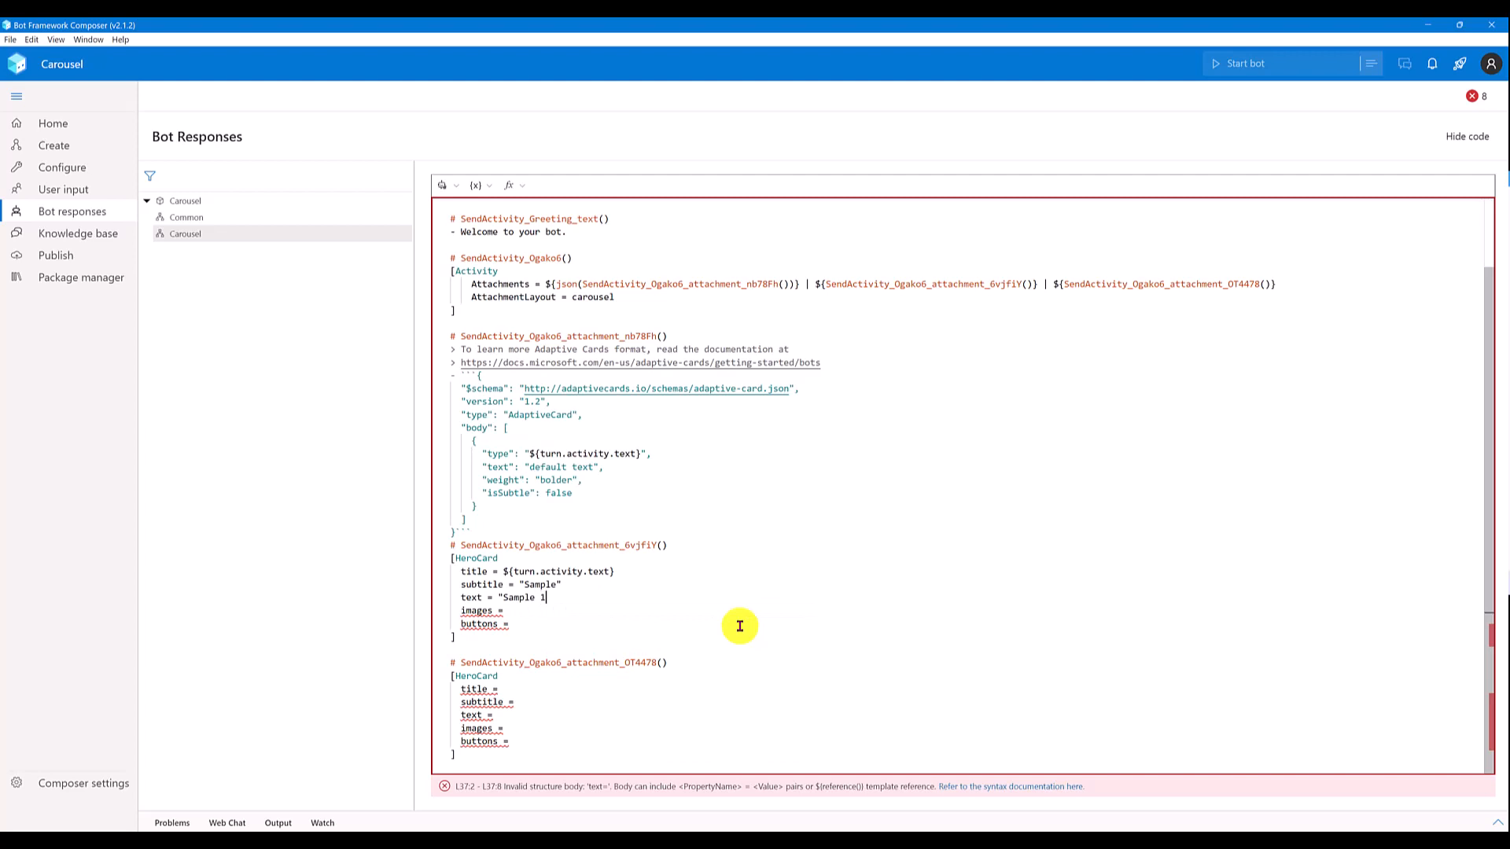
key(Backspace)
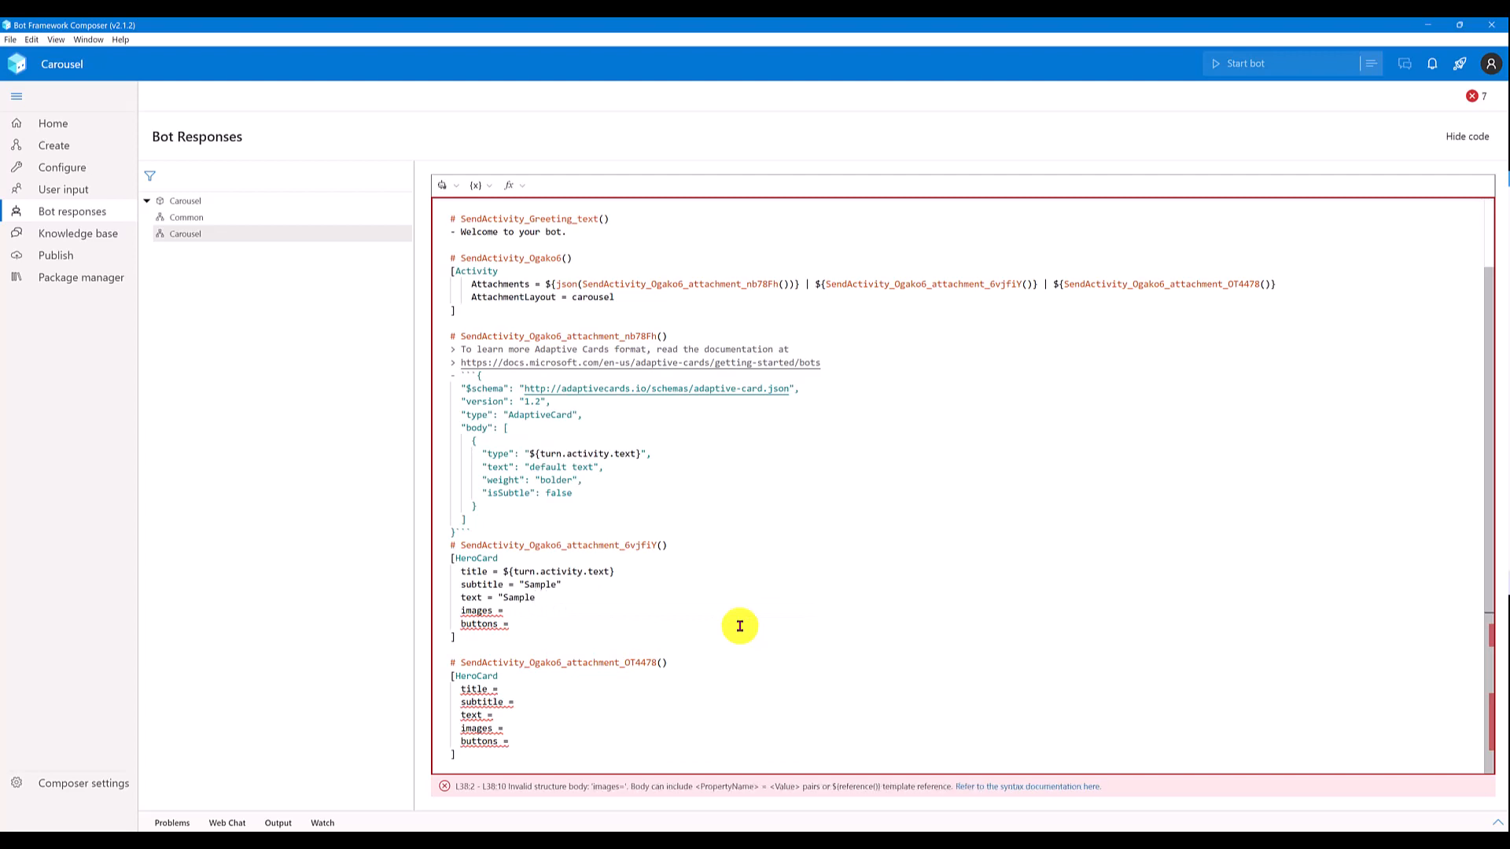
double_click(479, 610)
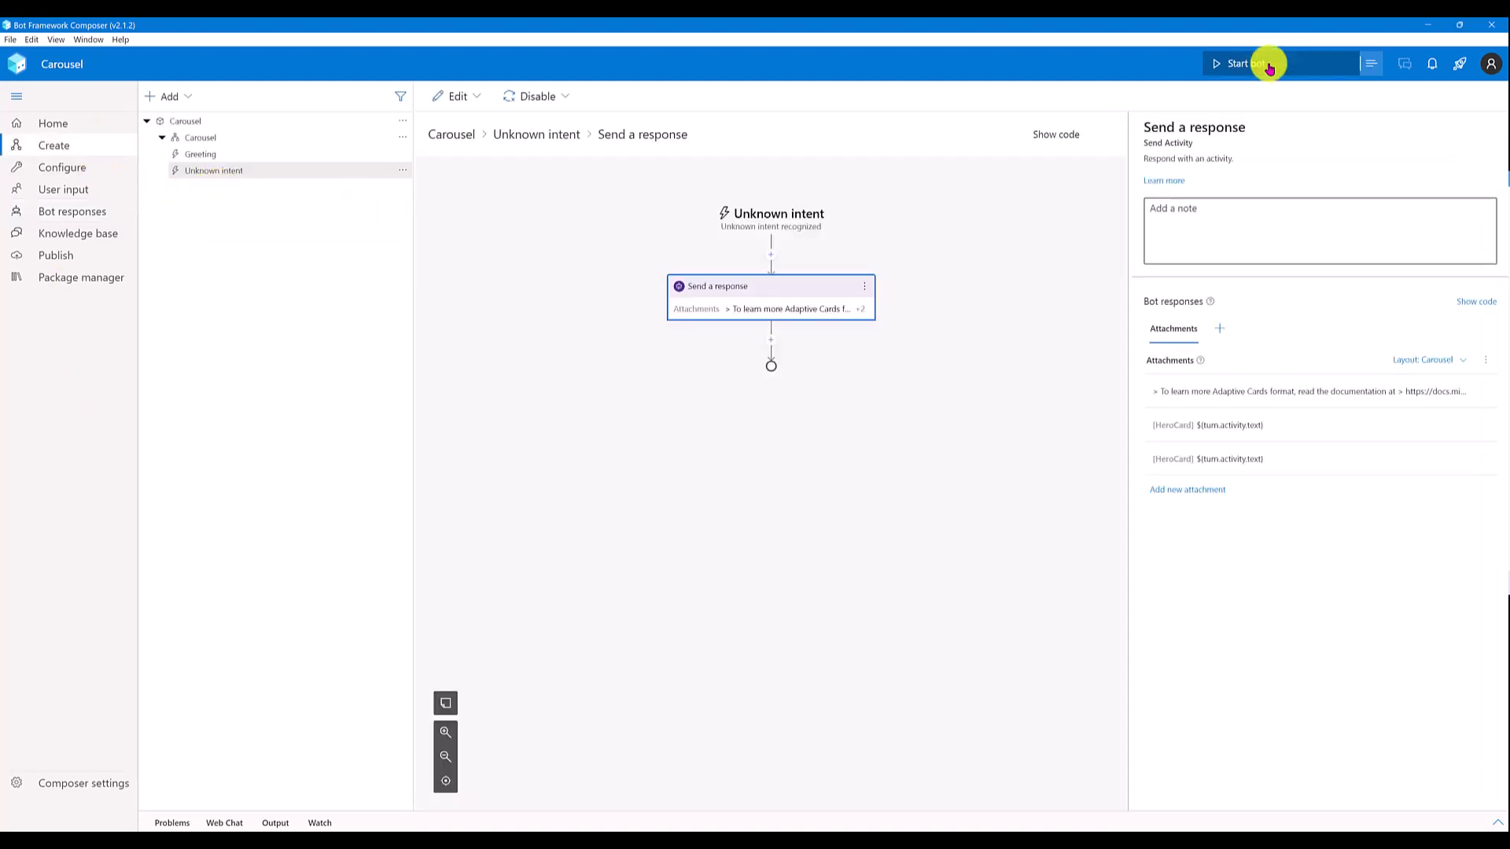
Step: Start the bot, send 'Hello' in Web Chat, and return to the Bot responses code
click(1243, 63)
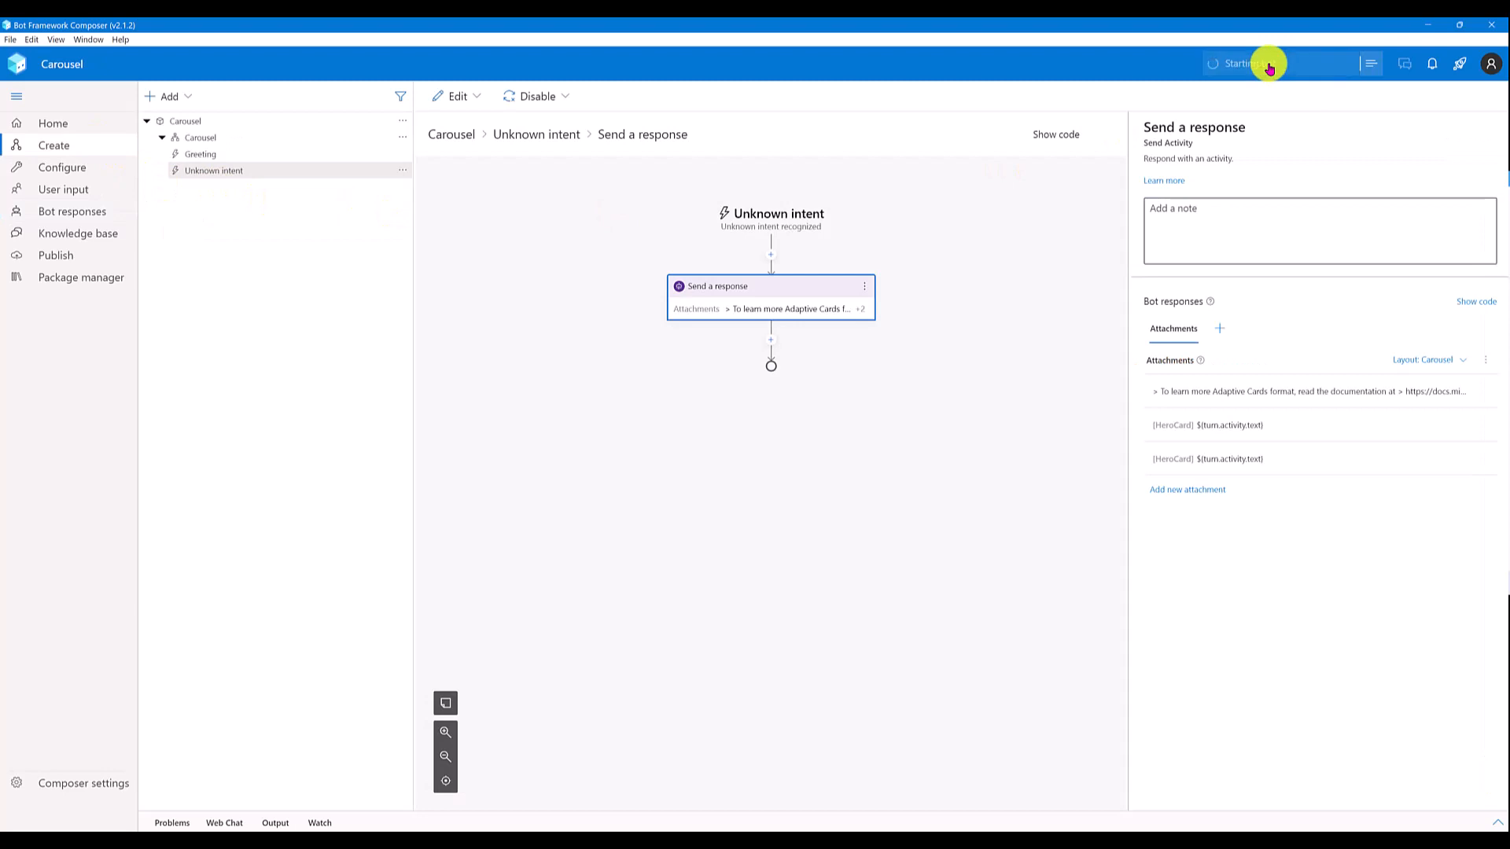
click(1369, 64)
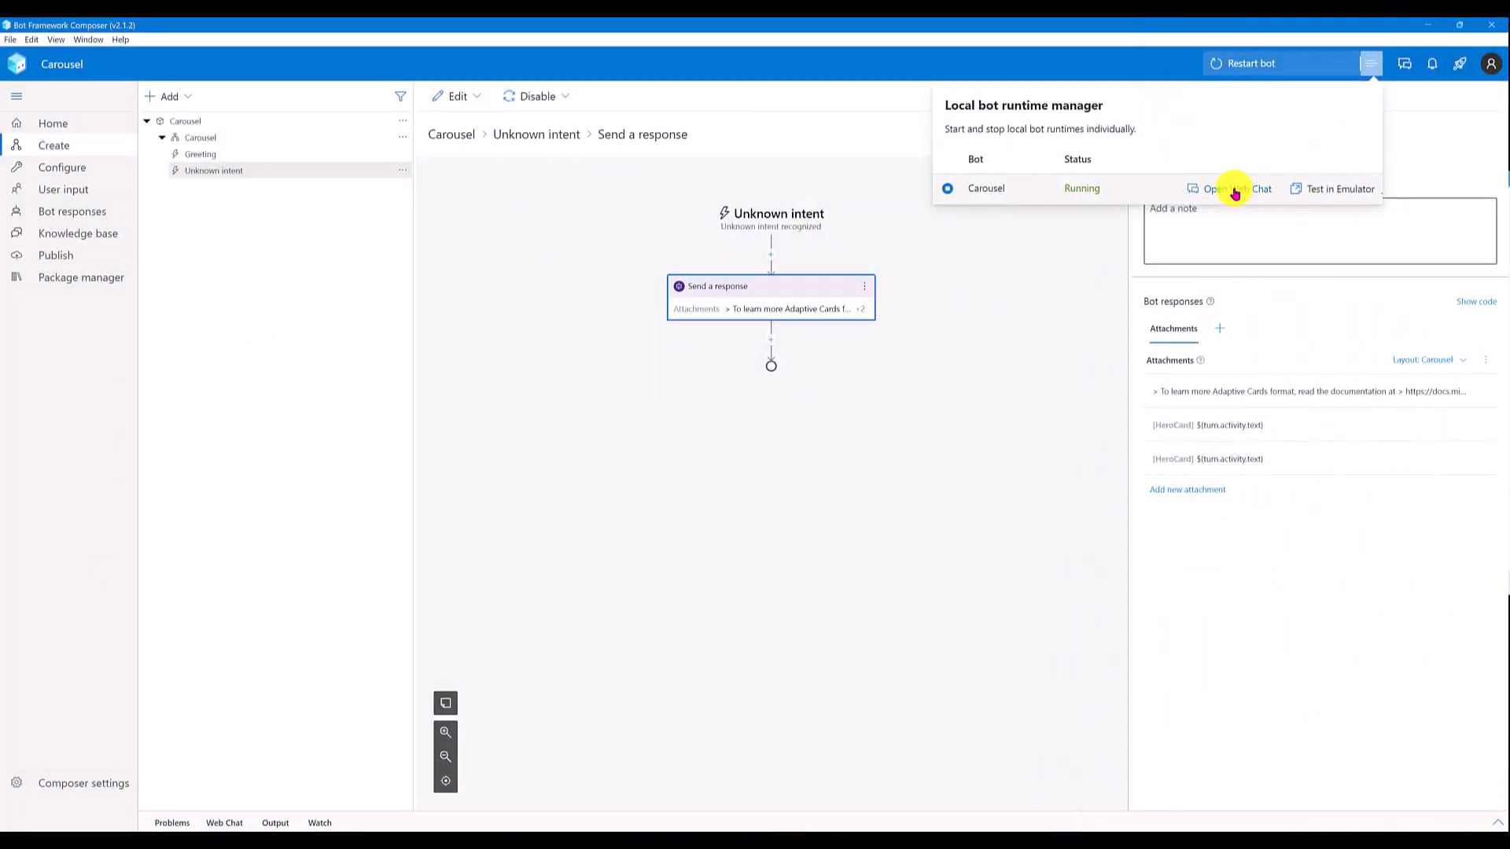
click(1232, 188)
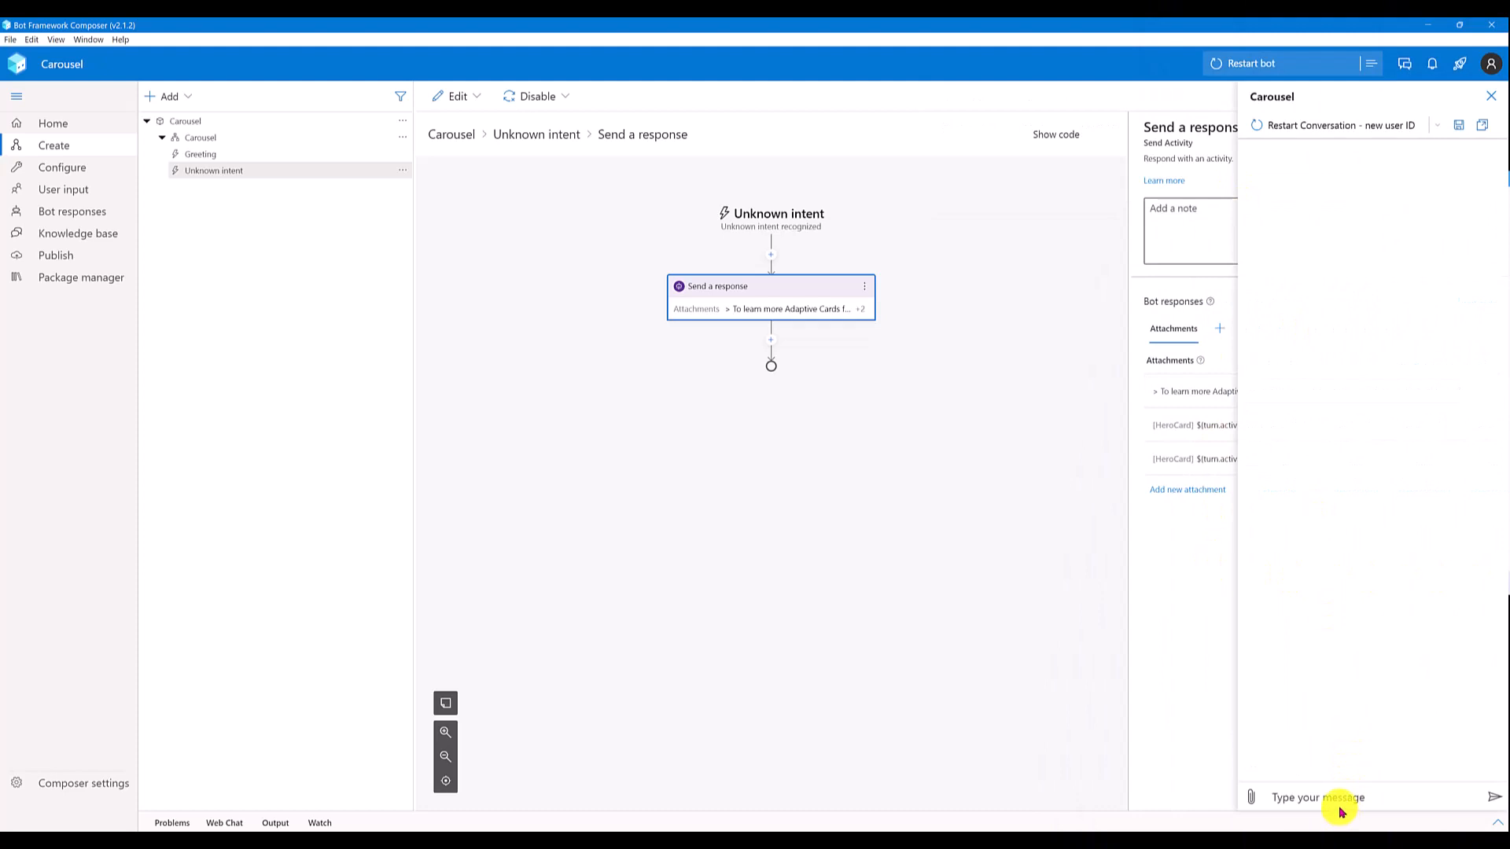
click(1338, 797)
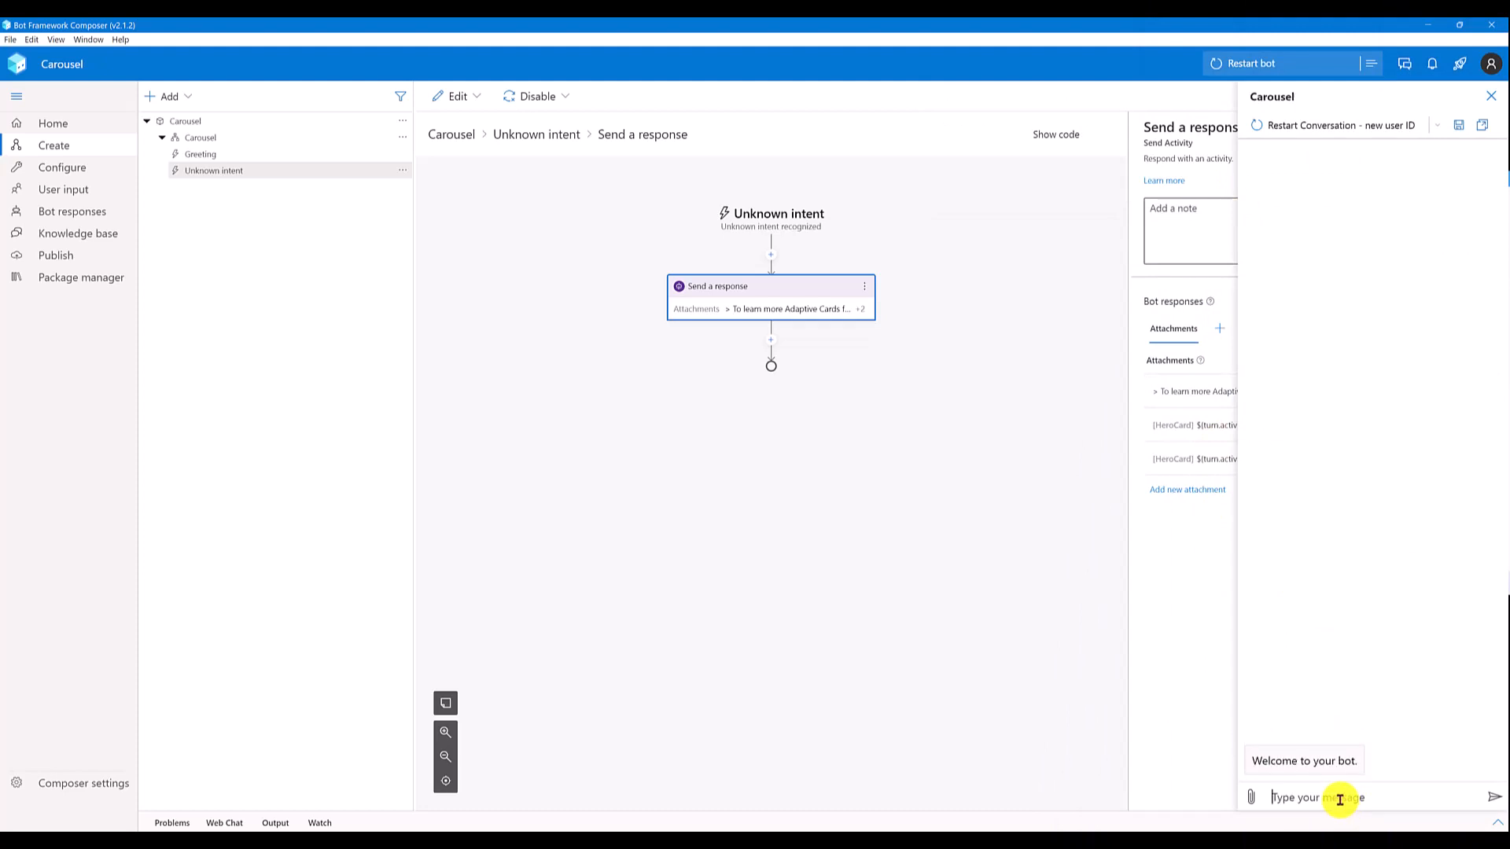
text(Hel)
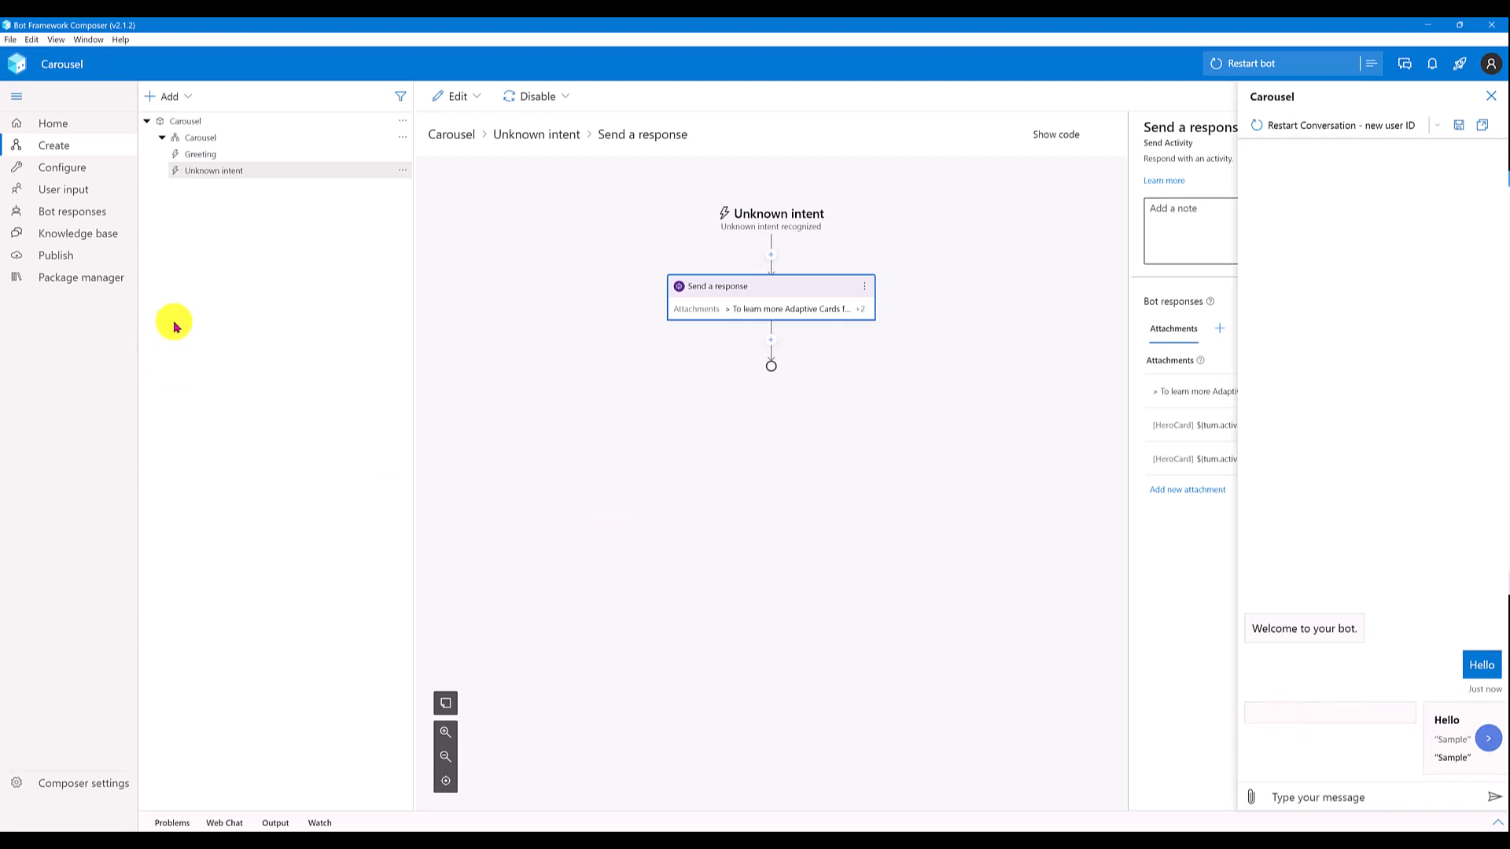
click(71, 210)
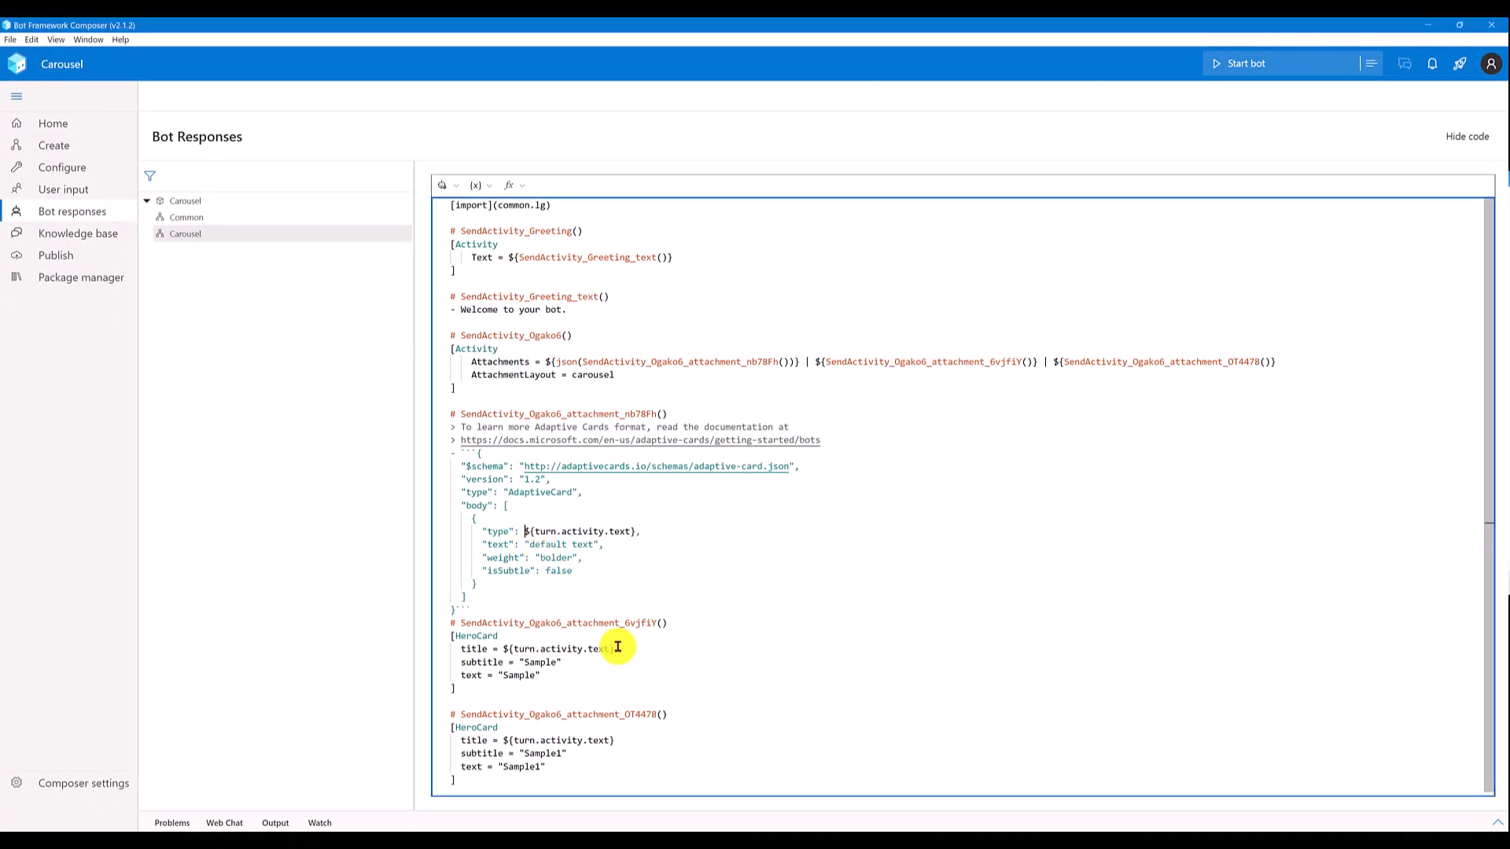
Step: Change the adaptive card body element type to TextBlock, with text ${turn.activity.text}
double_click(583, 532)
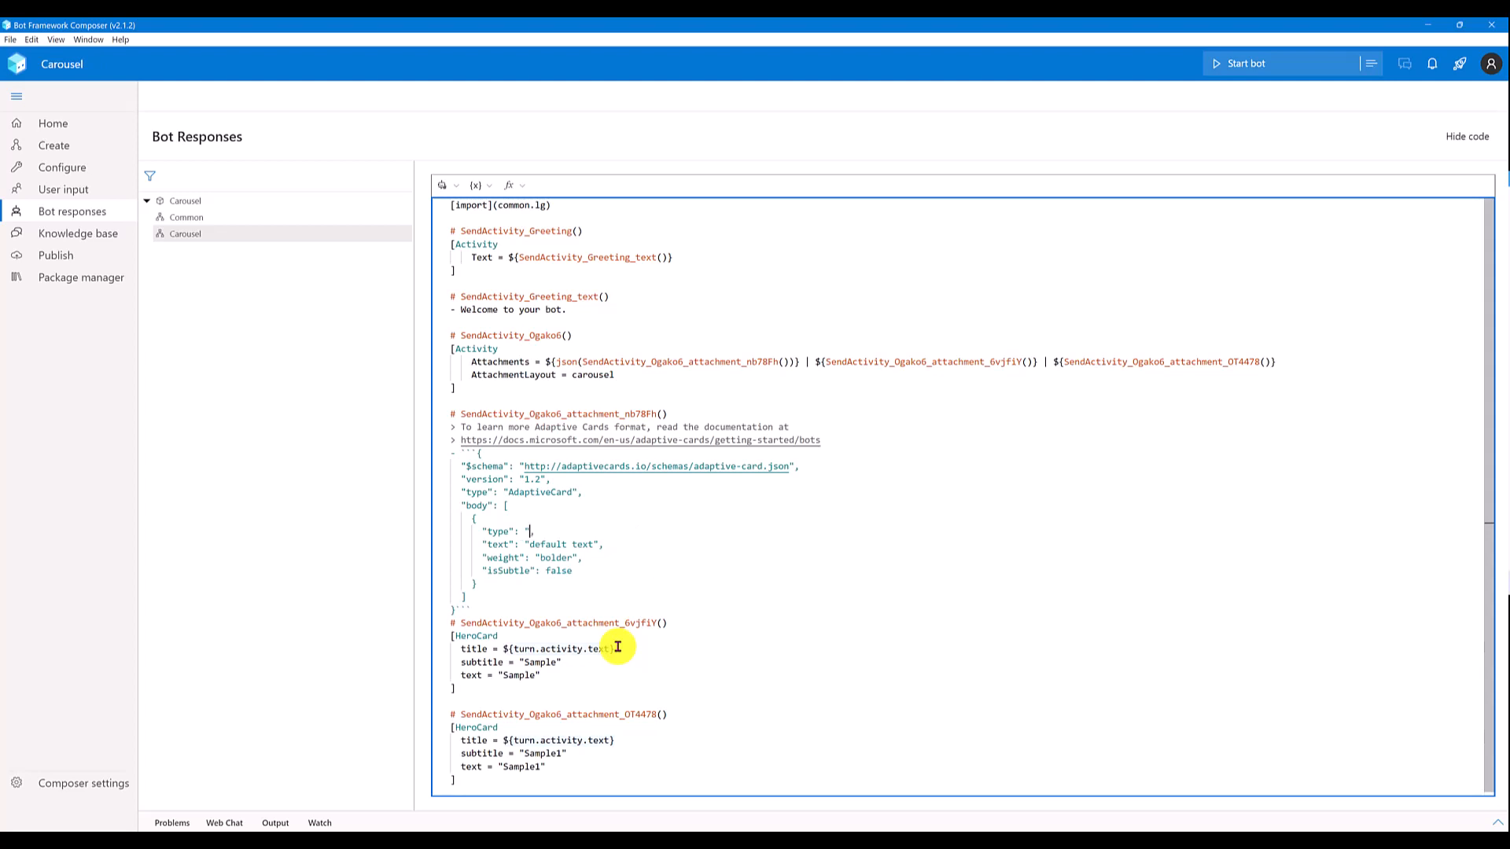
text(TextBlock)
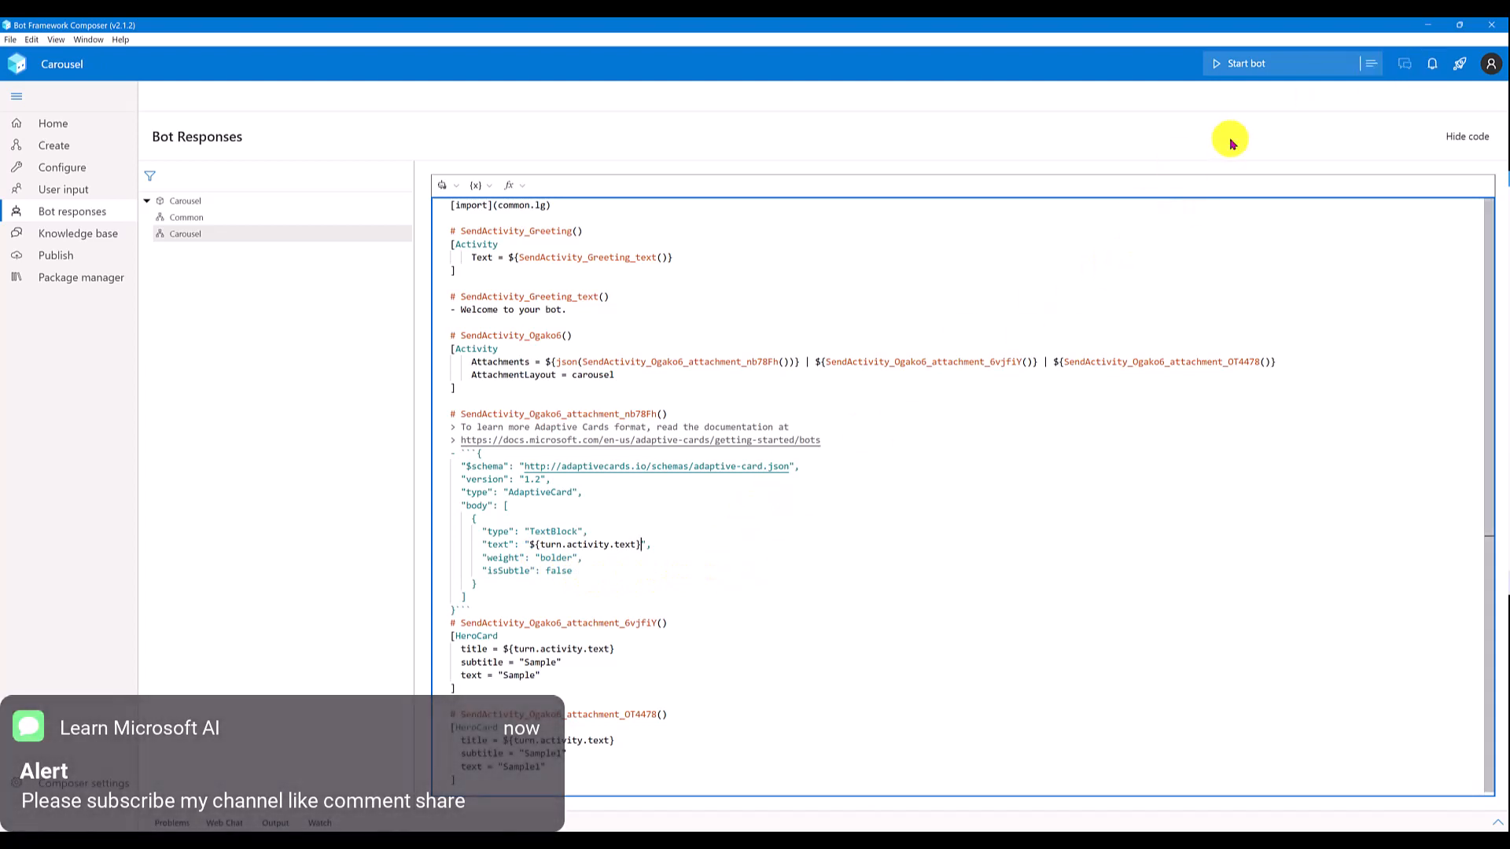
Step: Restart the bot, send 'welcome' in Web Chat, and page through the carousel cards
click(1244, 63)
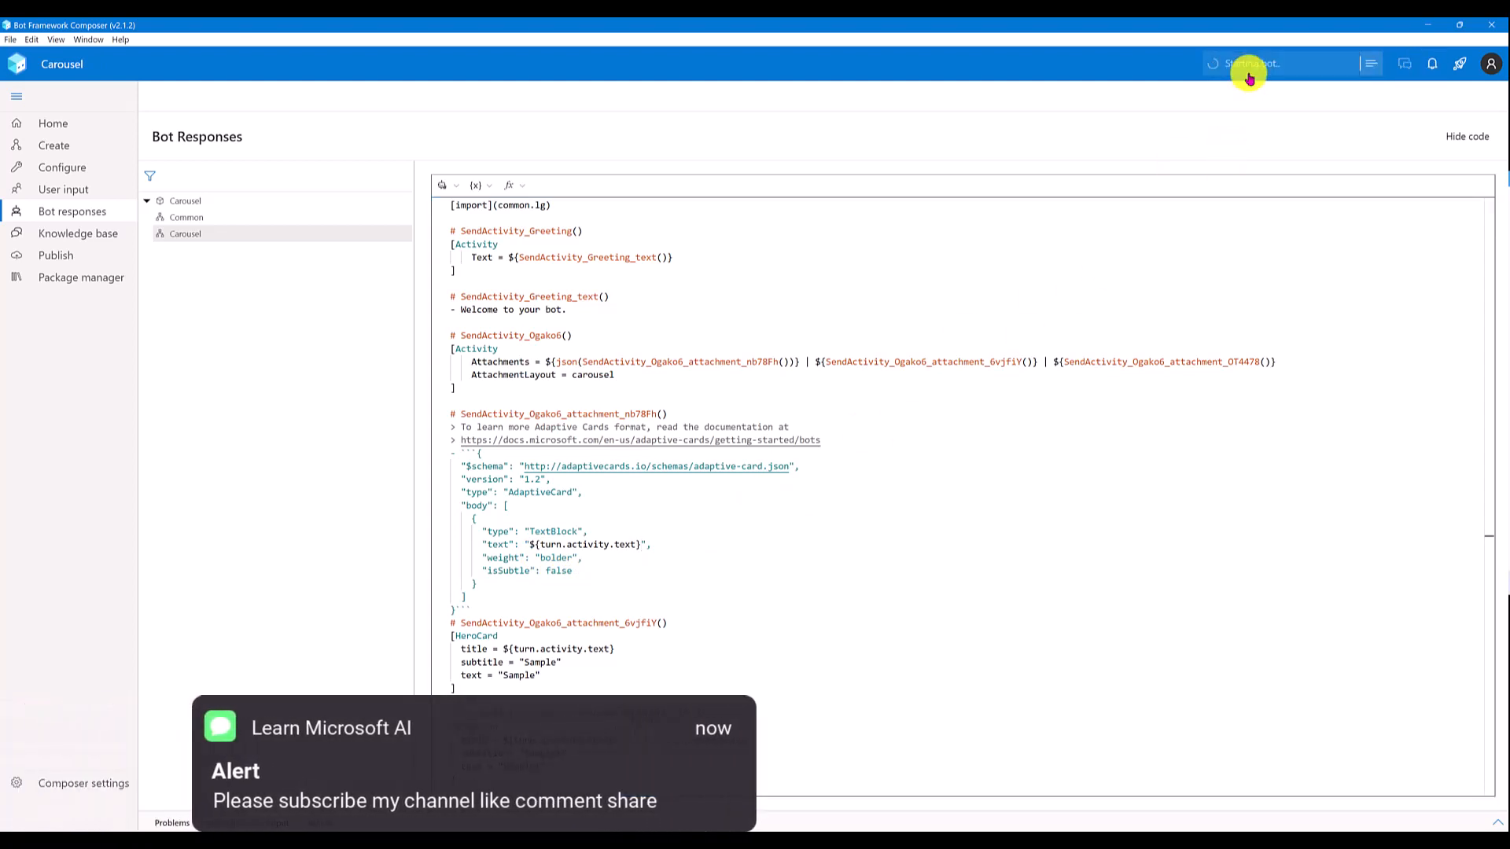
click(1249, 64)
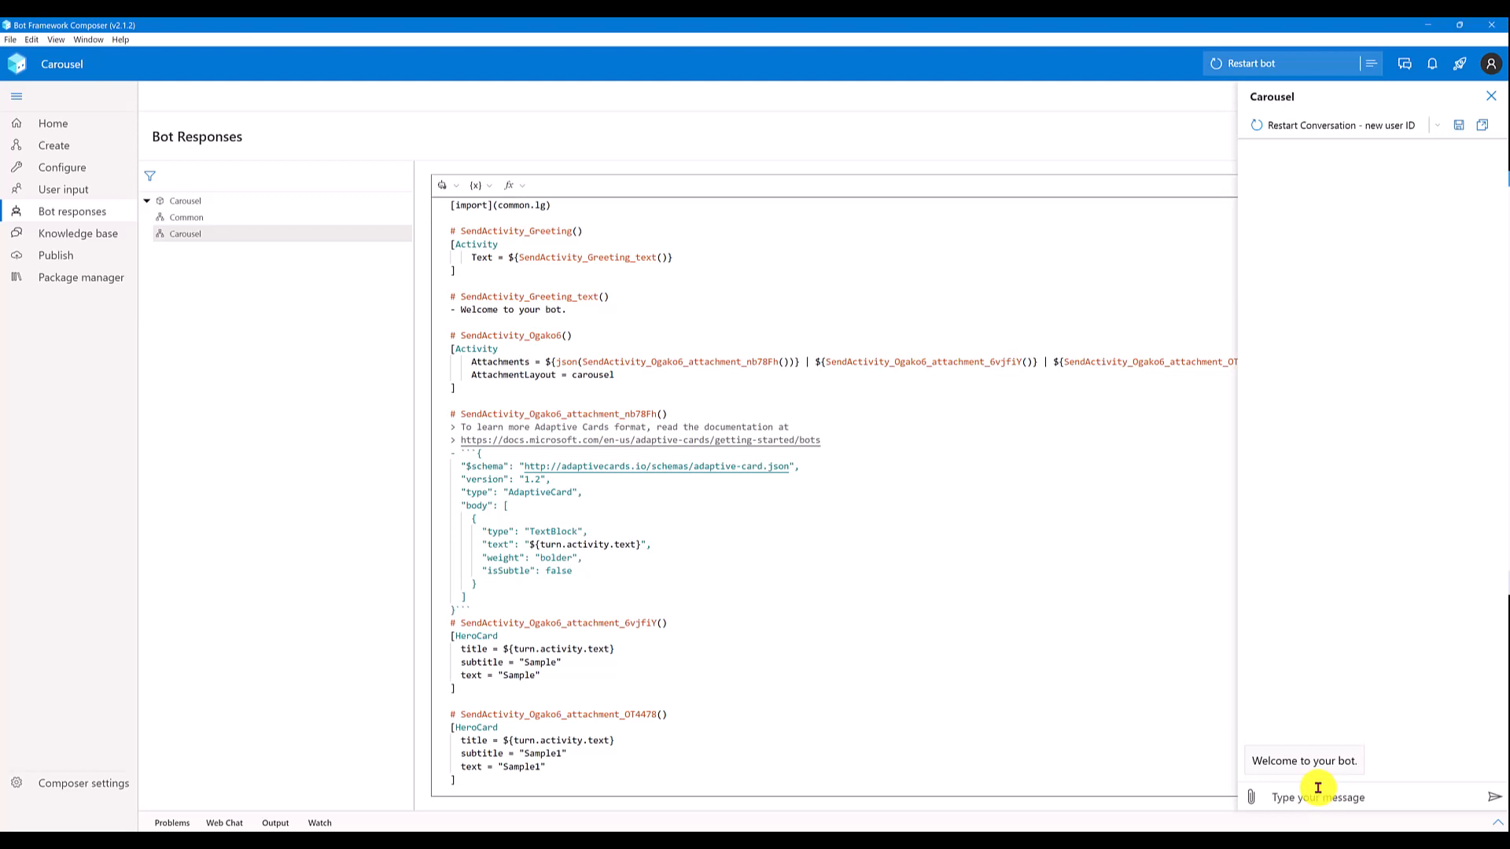
text(welcome)
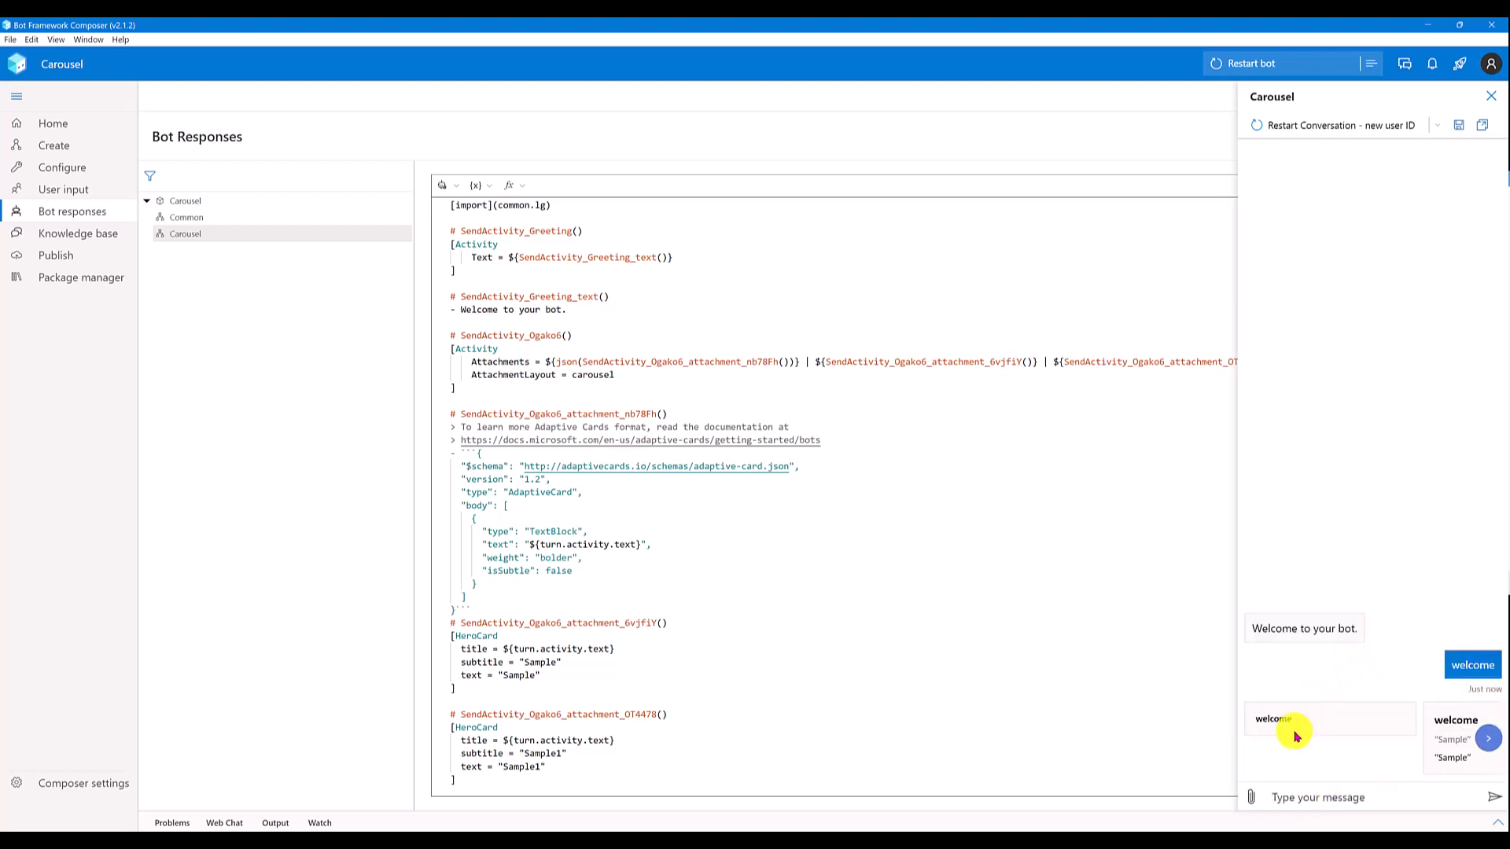
mouse_move(1327, 725)
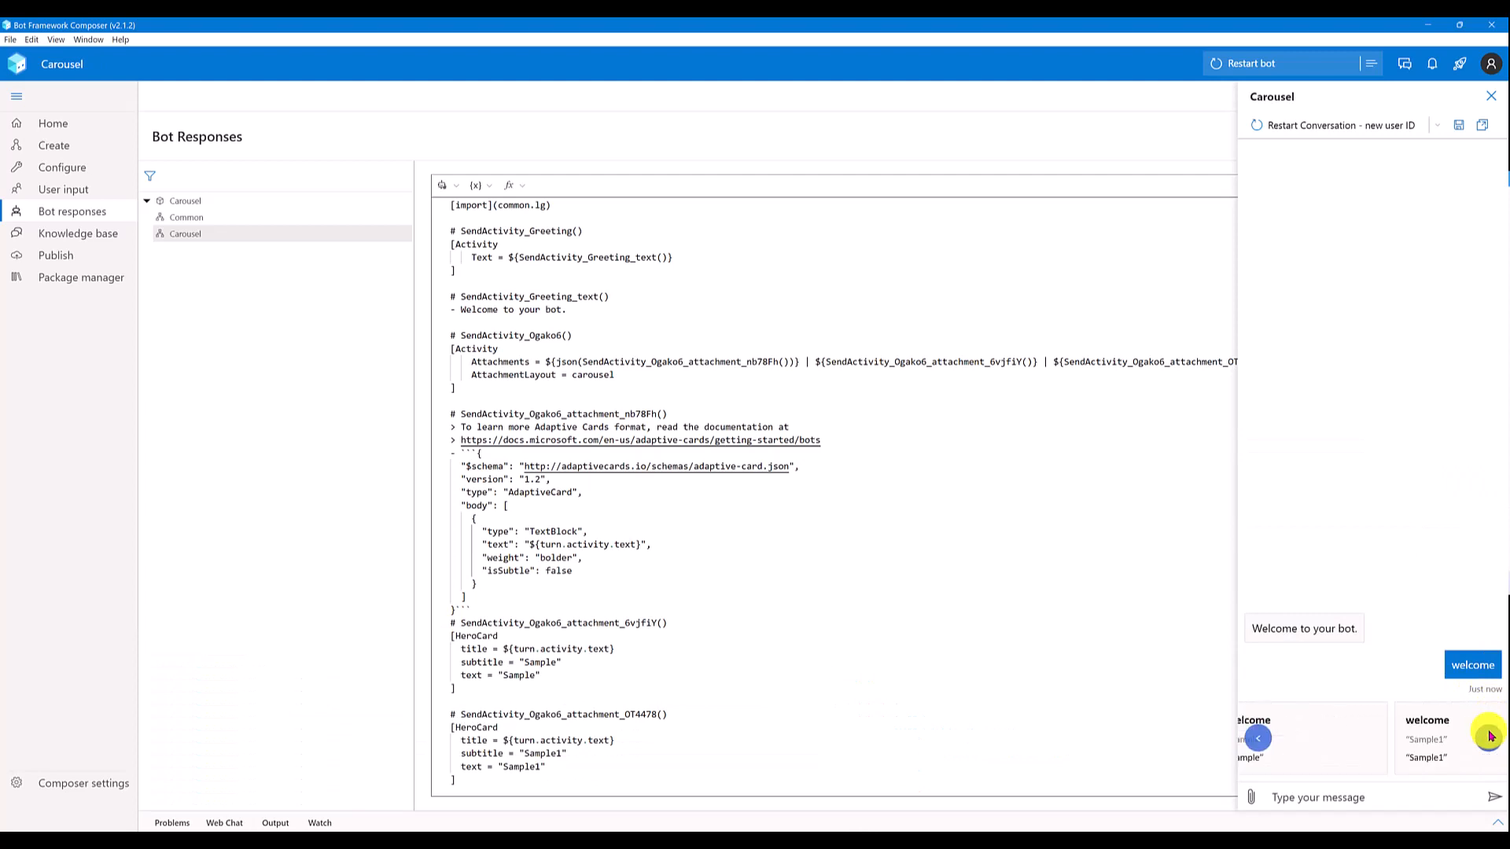
click(1257, 737)
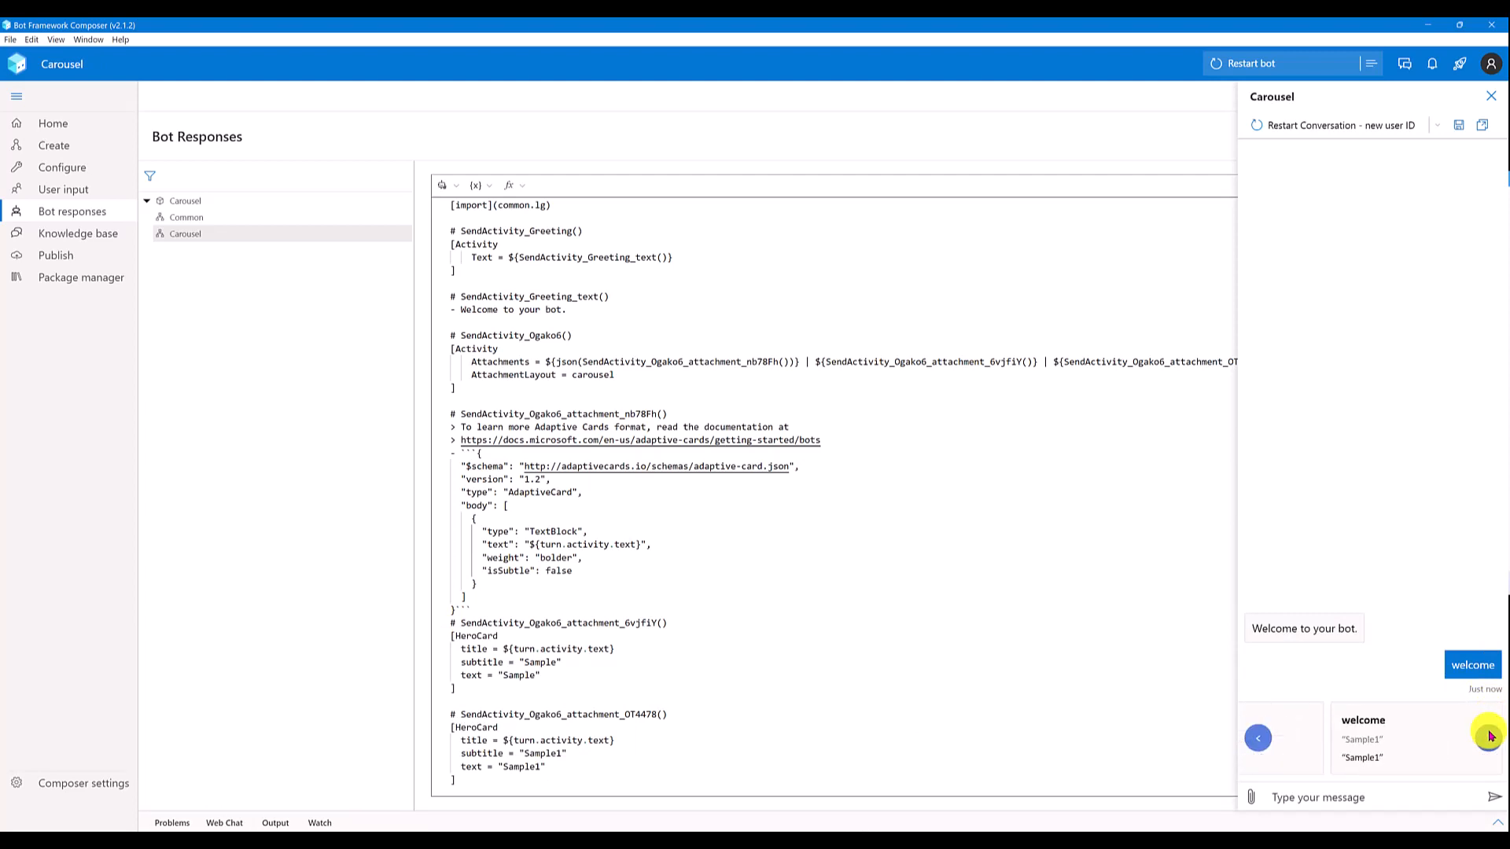